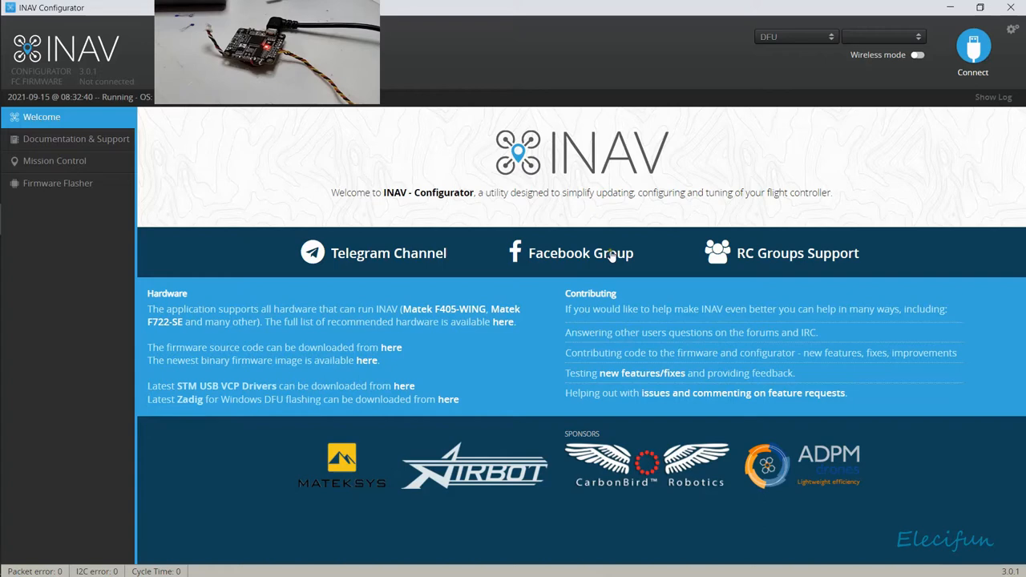
mouse_move(789, 109)
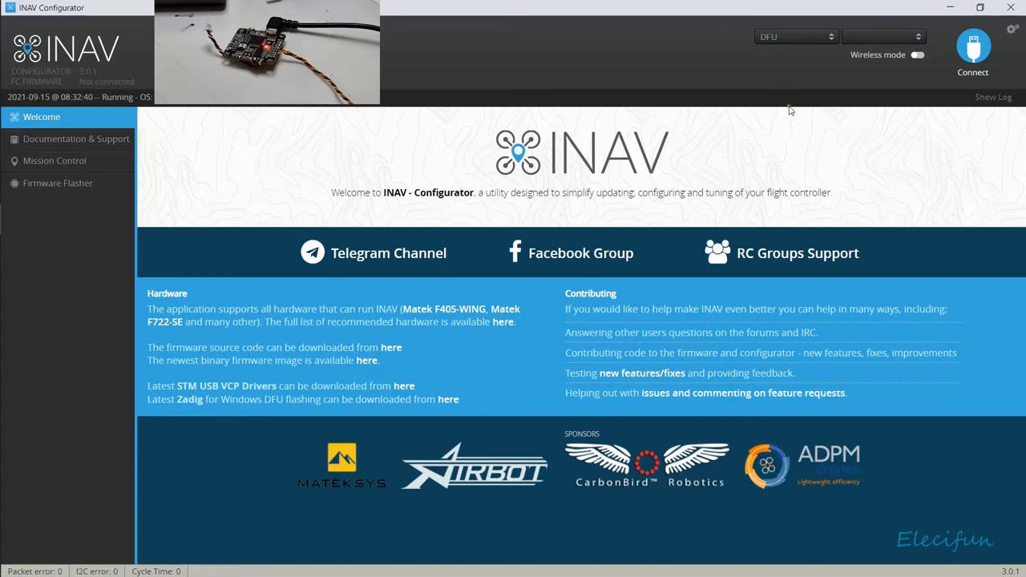
mouse_move(869, 48)
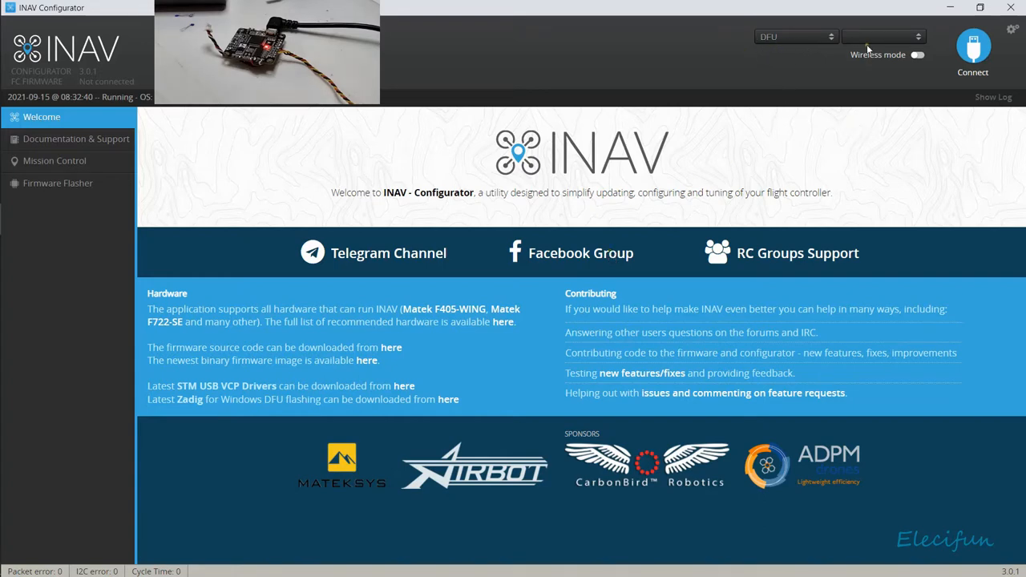
mouse_move(768, 59)
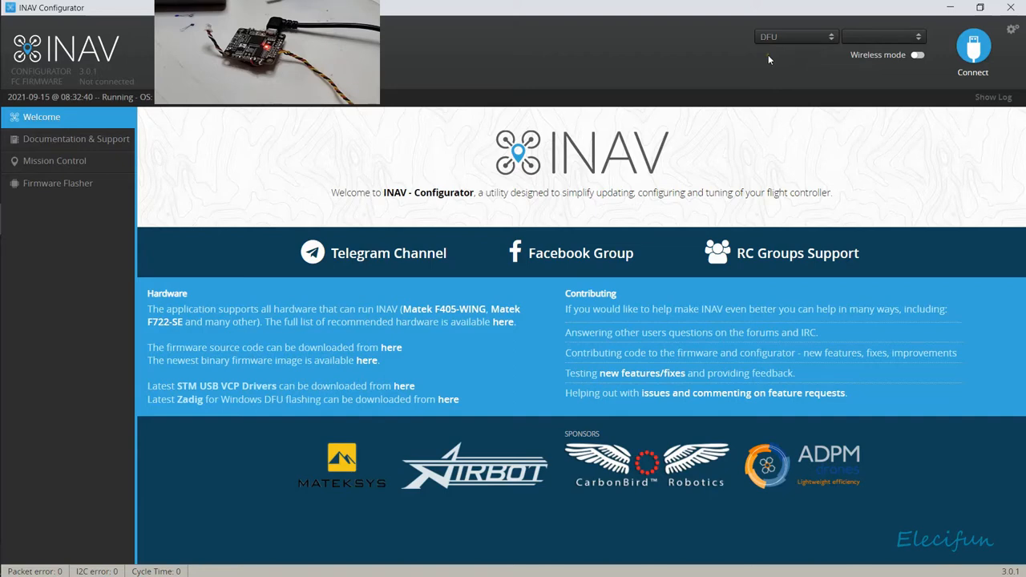
mouse_move(57, 183)
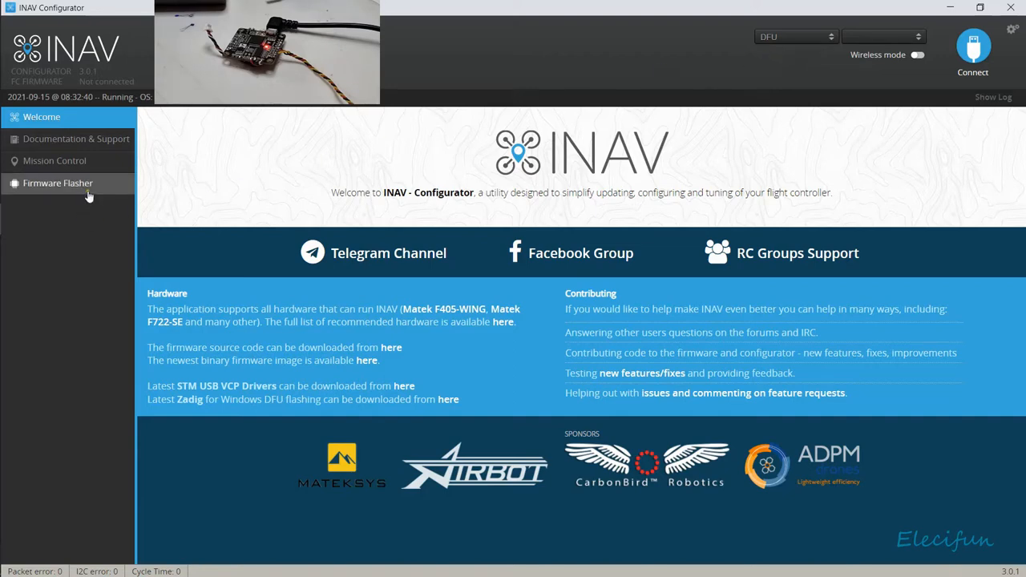
mouse_move(504, 219)
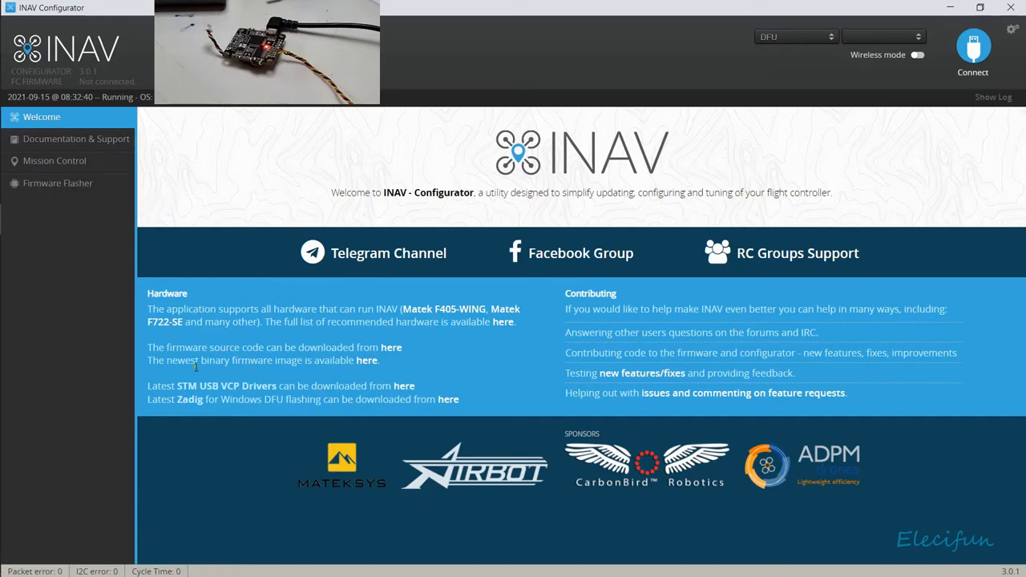
mouse_move(145, 321)
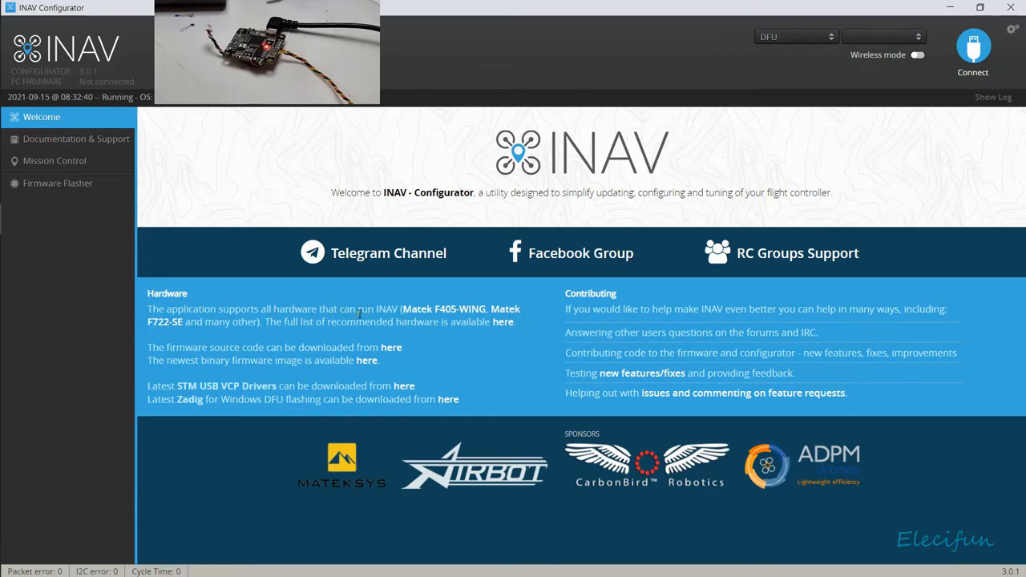
mouse_move(471, 318)
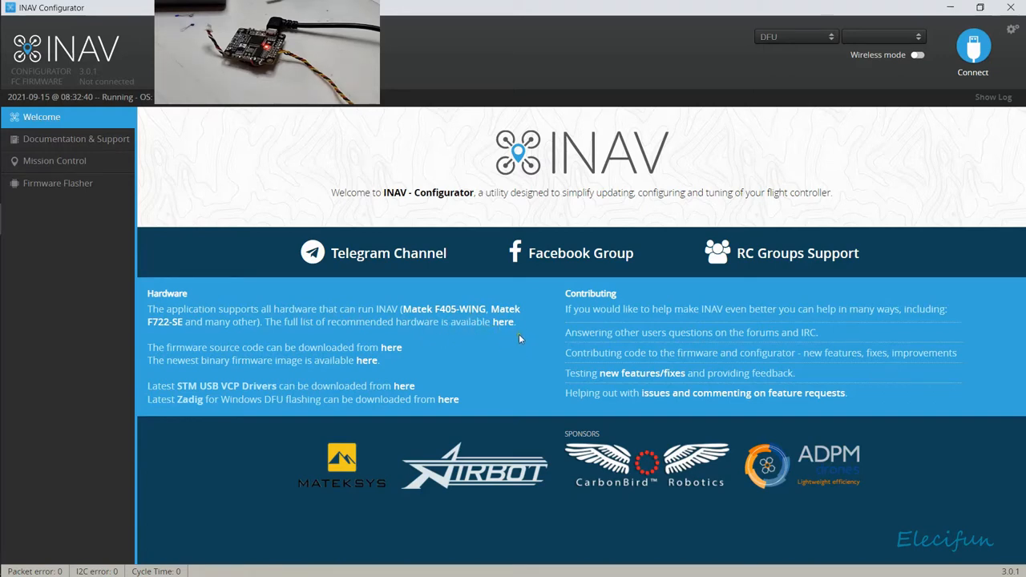
mouse_move(505, 327)
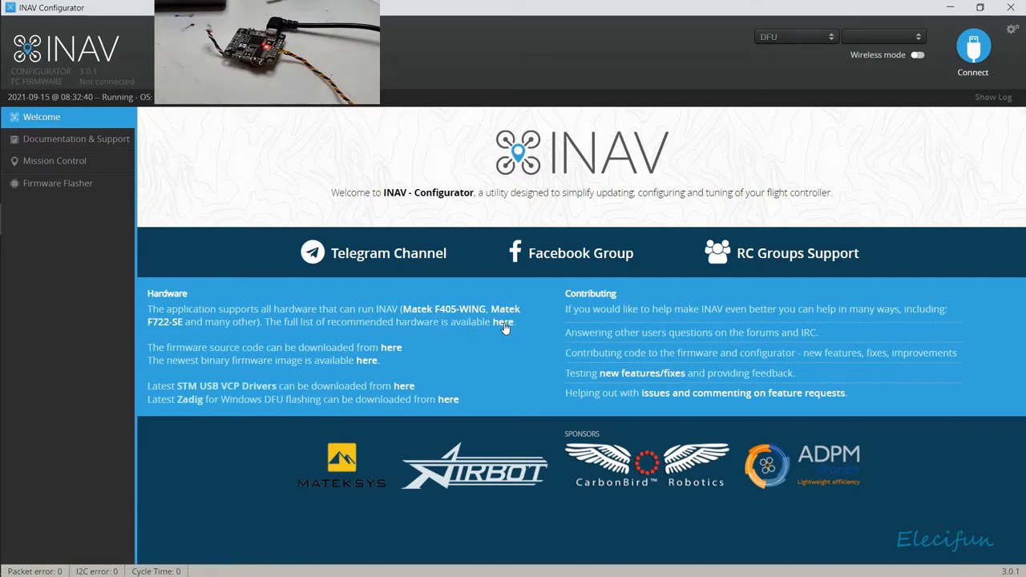
mouse_move(178, 372)
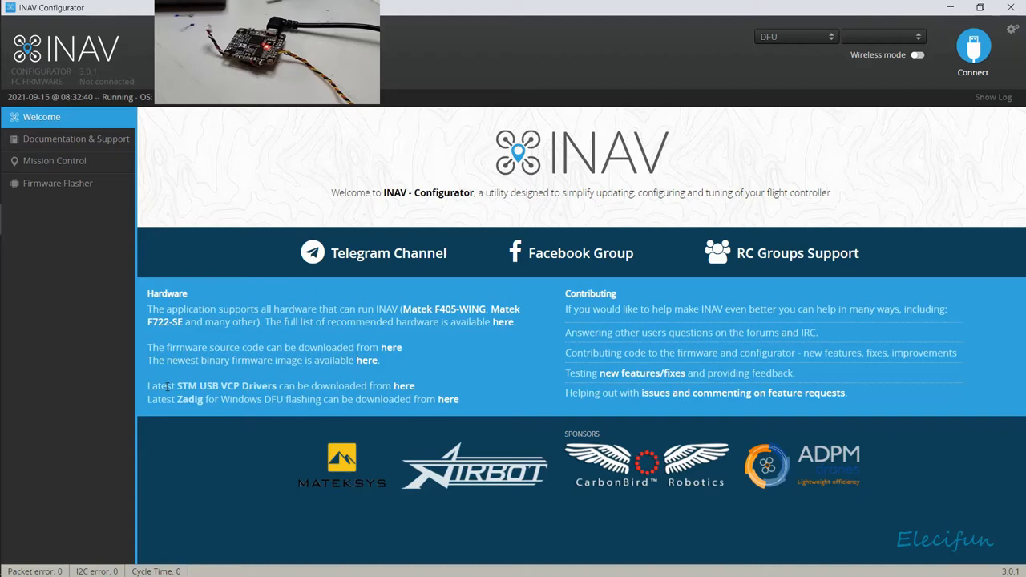
mouse_move(362, 378)
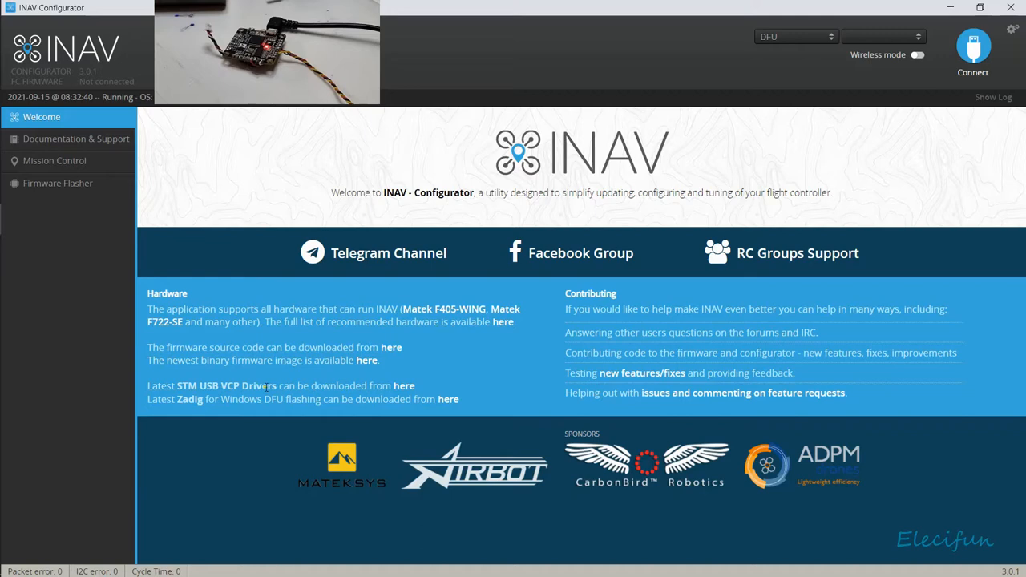
mouse_move(404, 386)
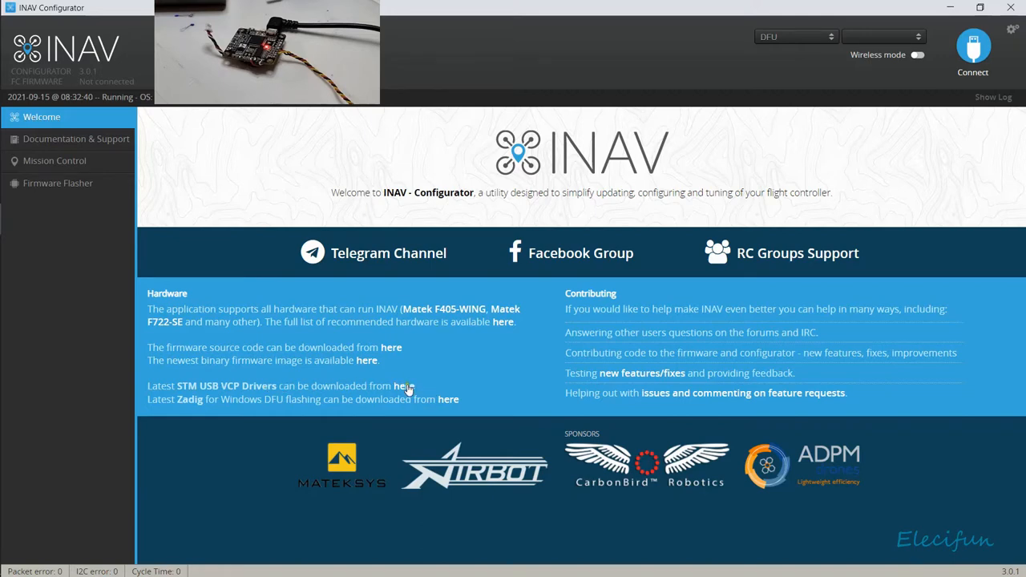
mouse_move(404, 385)
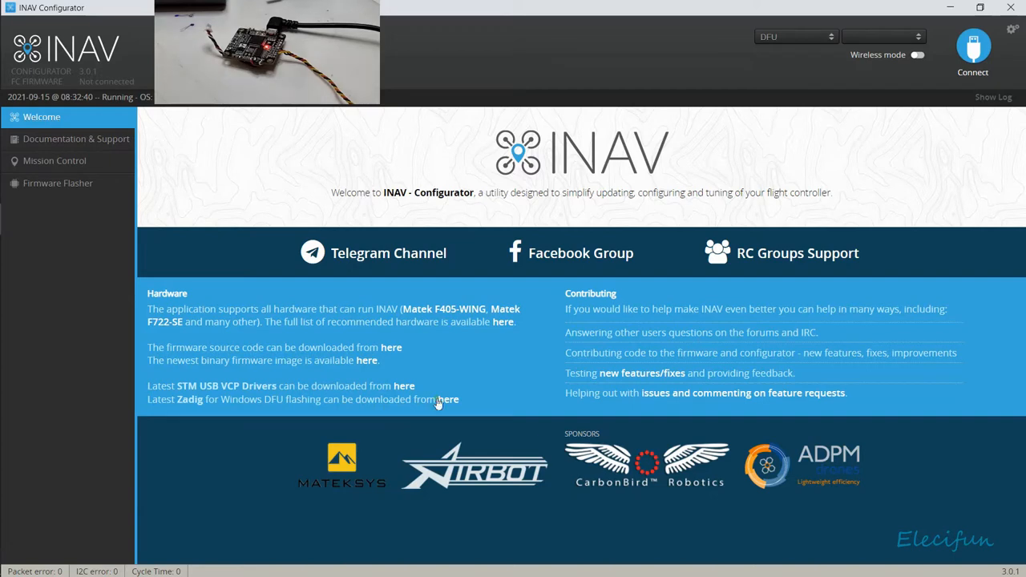
mouse_move(771, 109)
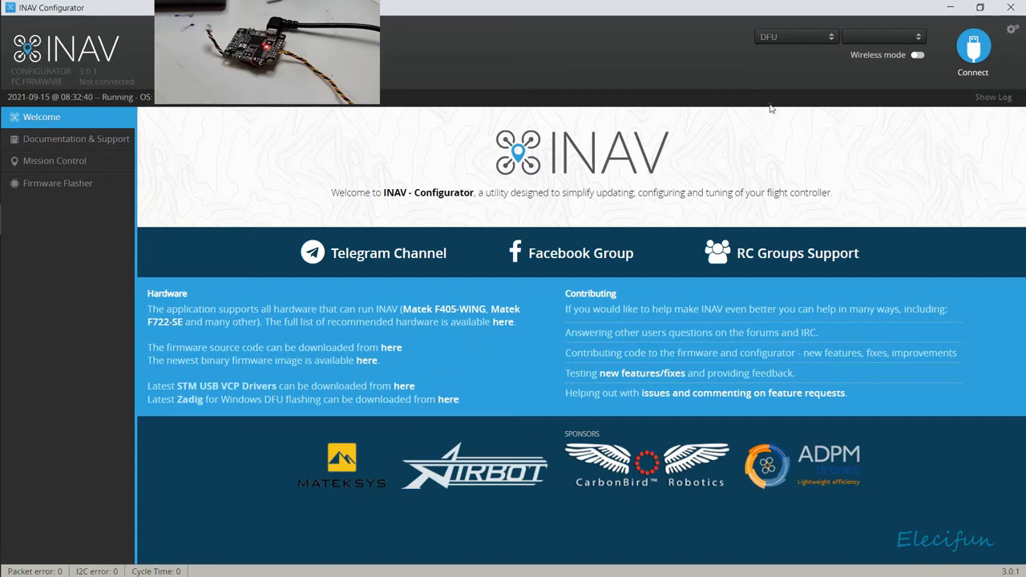
Enter Firmware Flasher and browse the supported-board list down toward the MATEKF405 entries
left_click(58, 182)
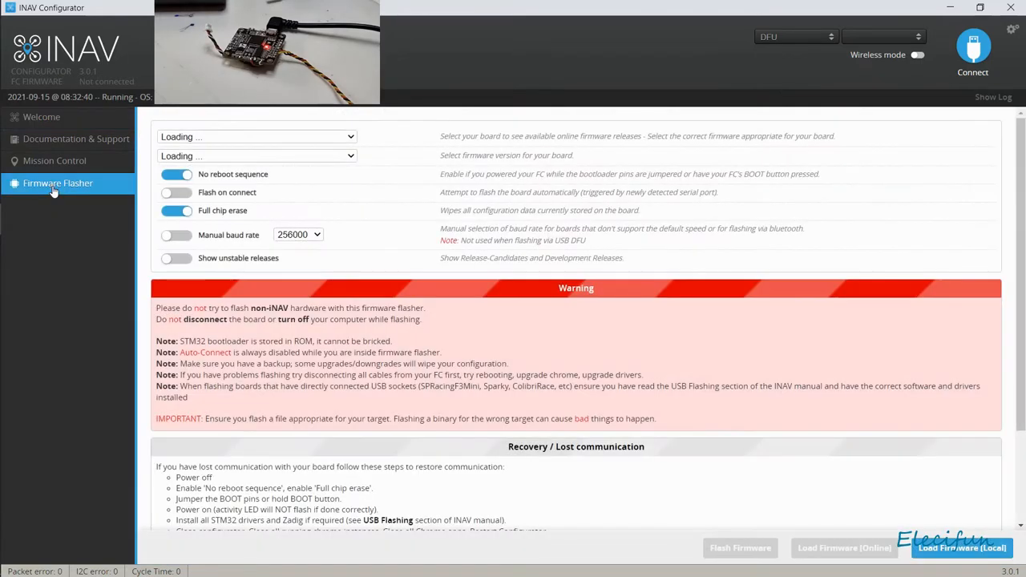
left_click(41, 115)
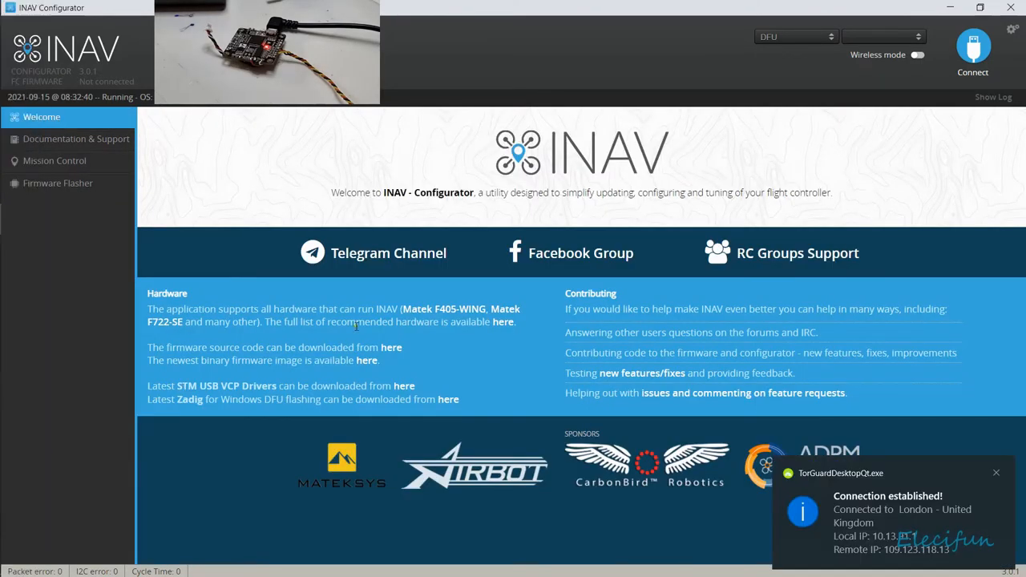
left_click(58, 183)
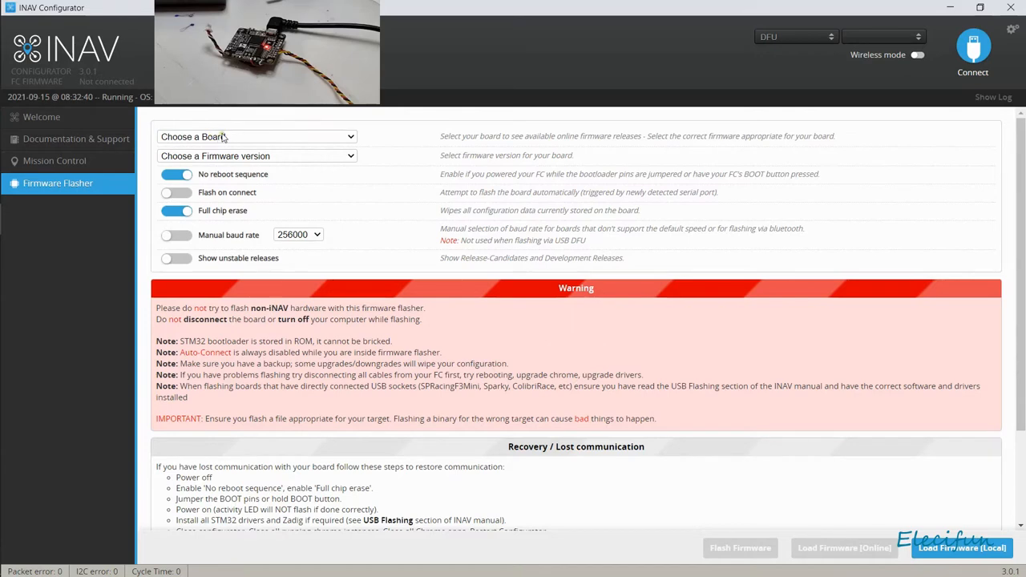
left_click(256, 136)
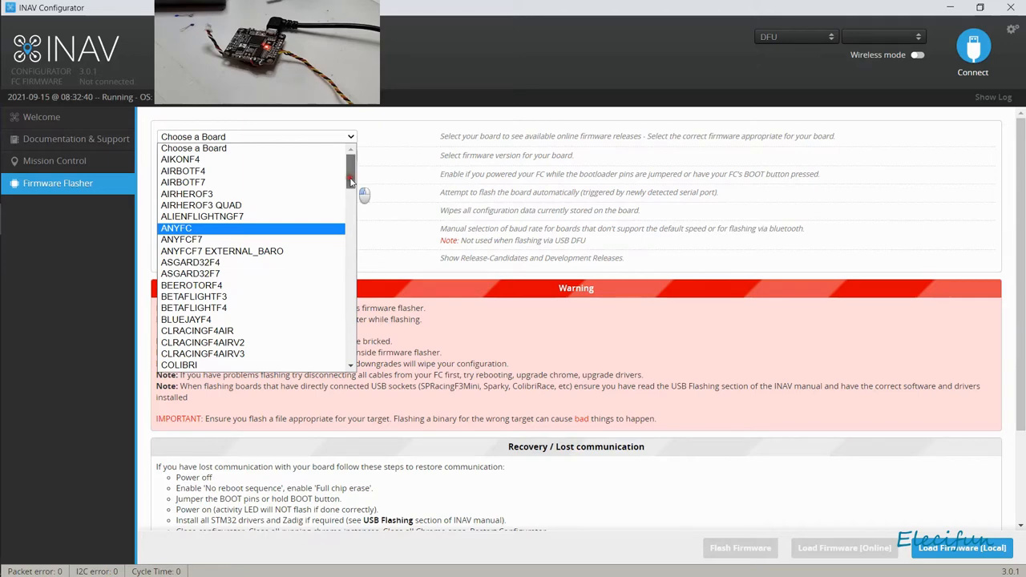
scroll("down", 3)
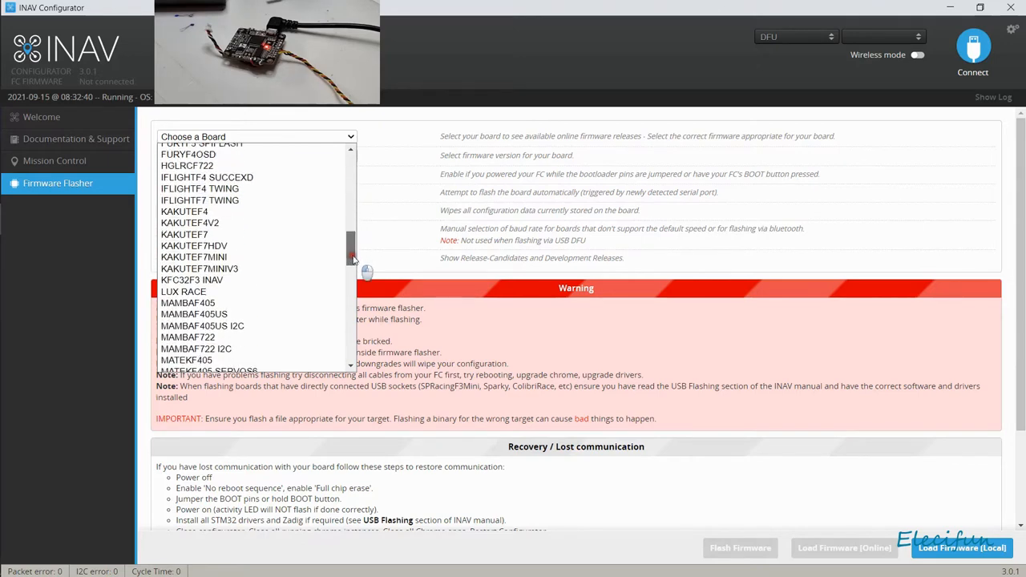
scroll("down", 3)
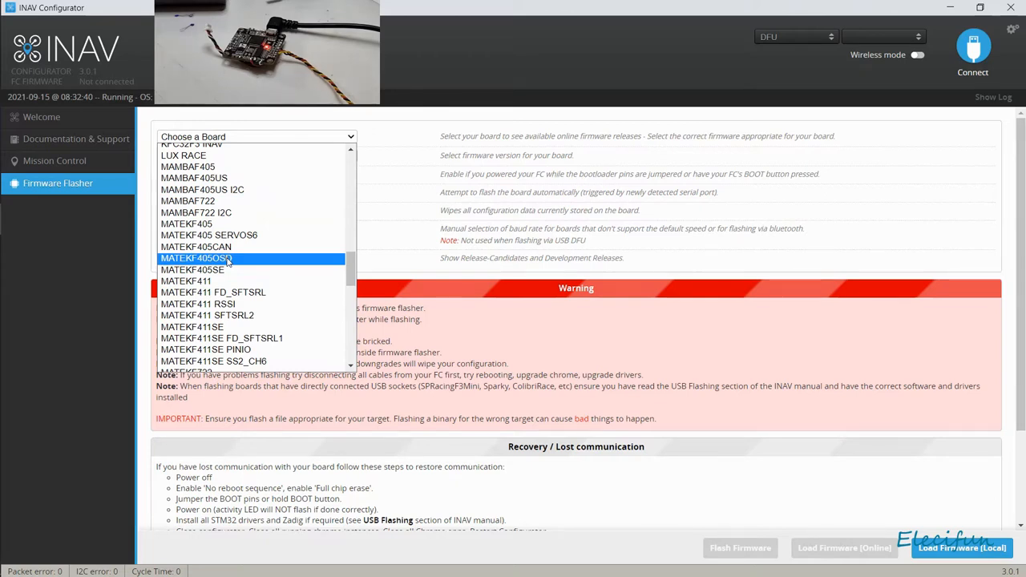
mouse_move(186, 225)
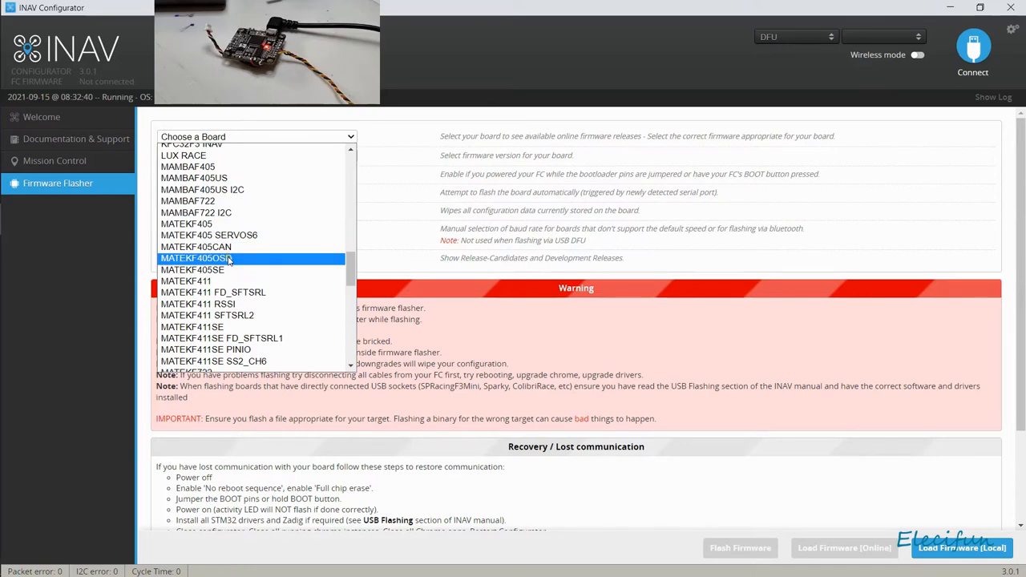
Select MATEKF405OSD as the target board with the 3.0.1 stable firmware release
left_click(196, 256)
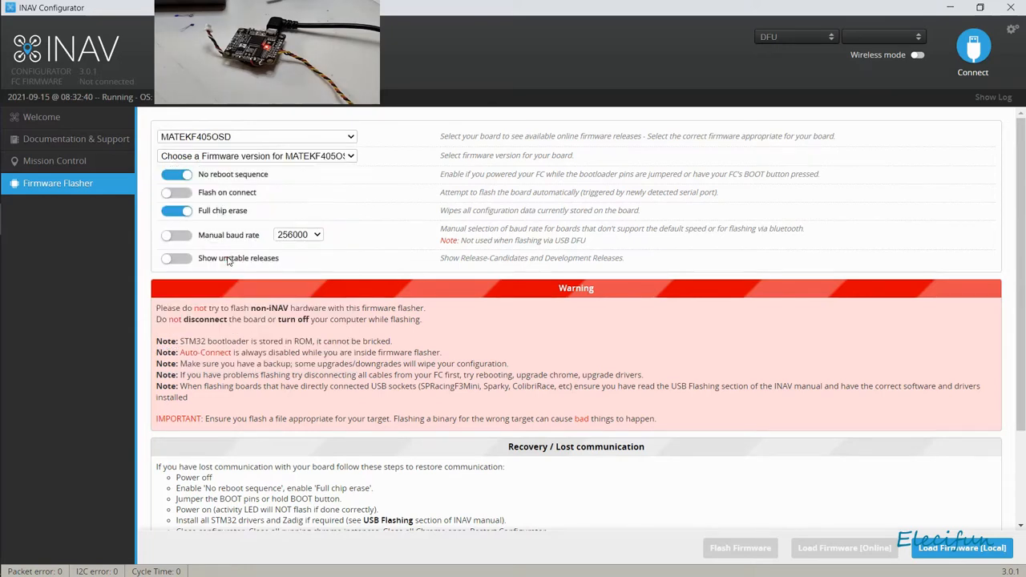
left_click(257, 155)
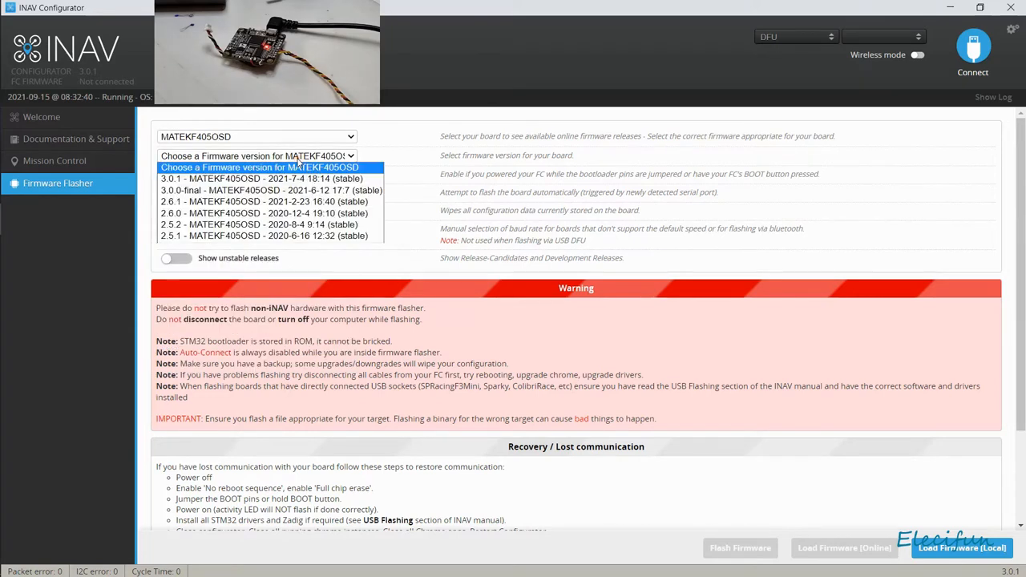
mouse_move(265, 178)
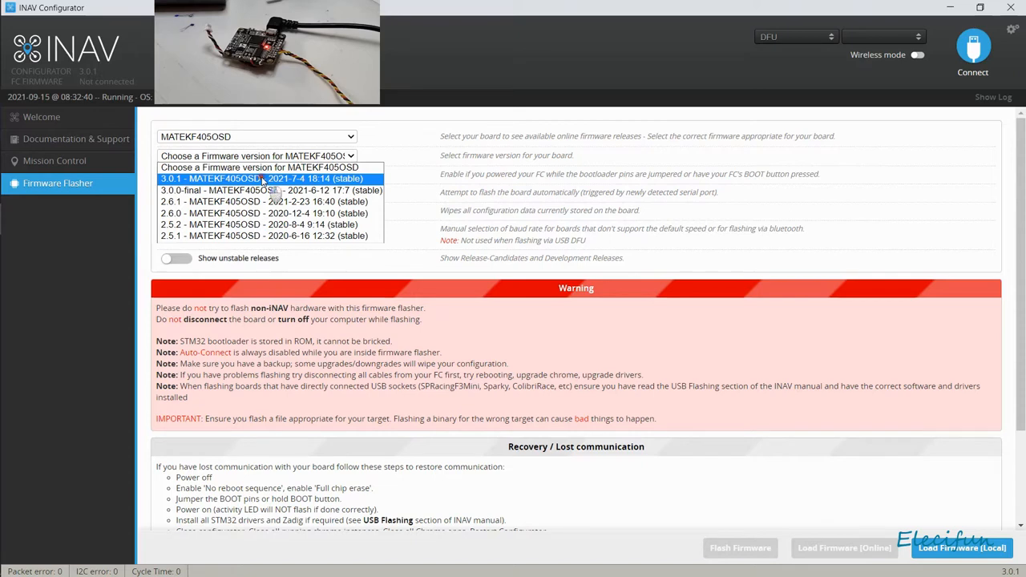
left_click(260, 178)
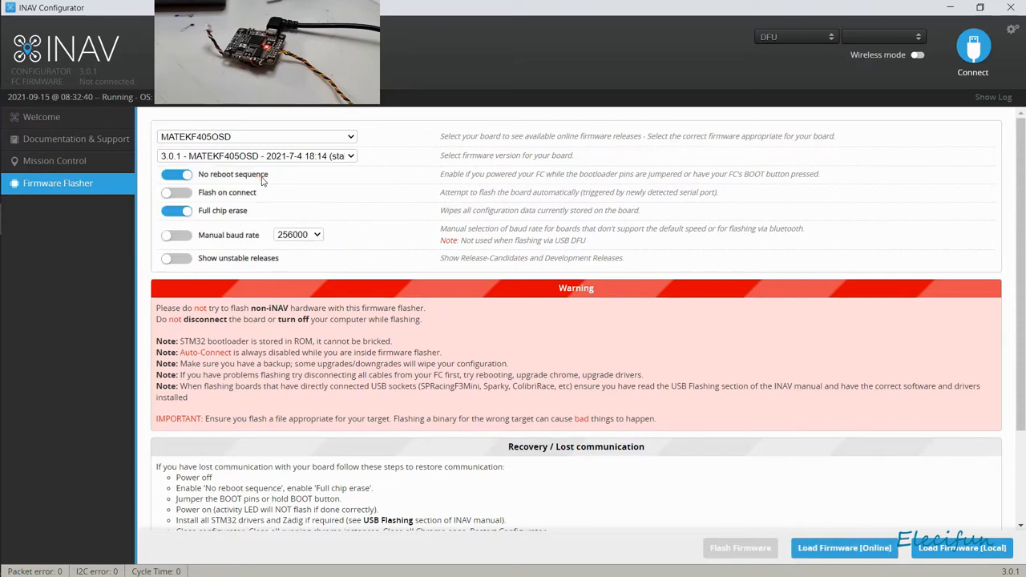
mouse_move(462, 237)
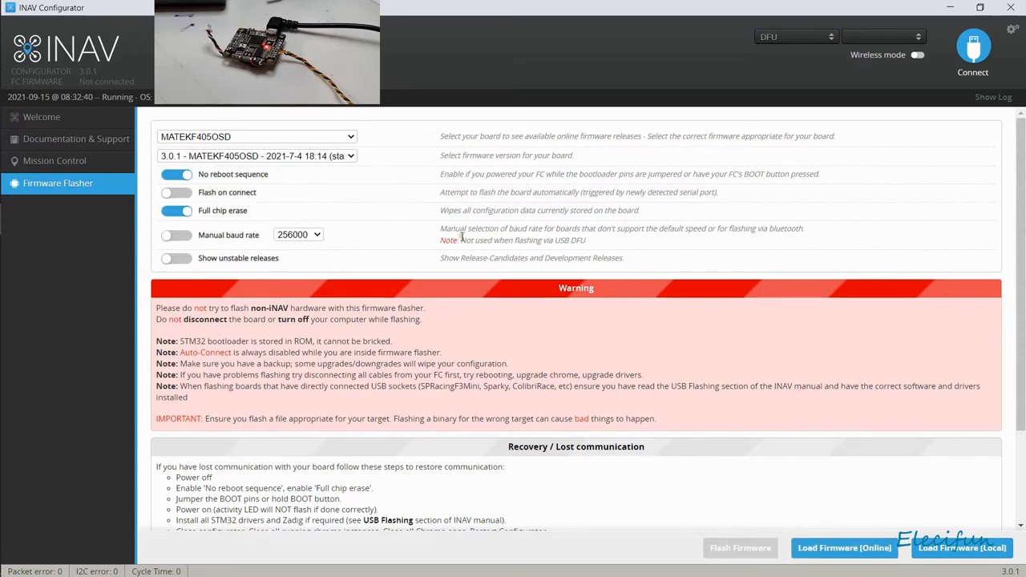
mouse_move(529, 205)
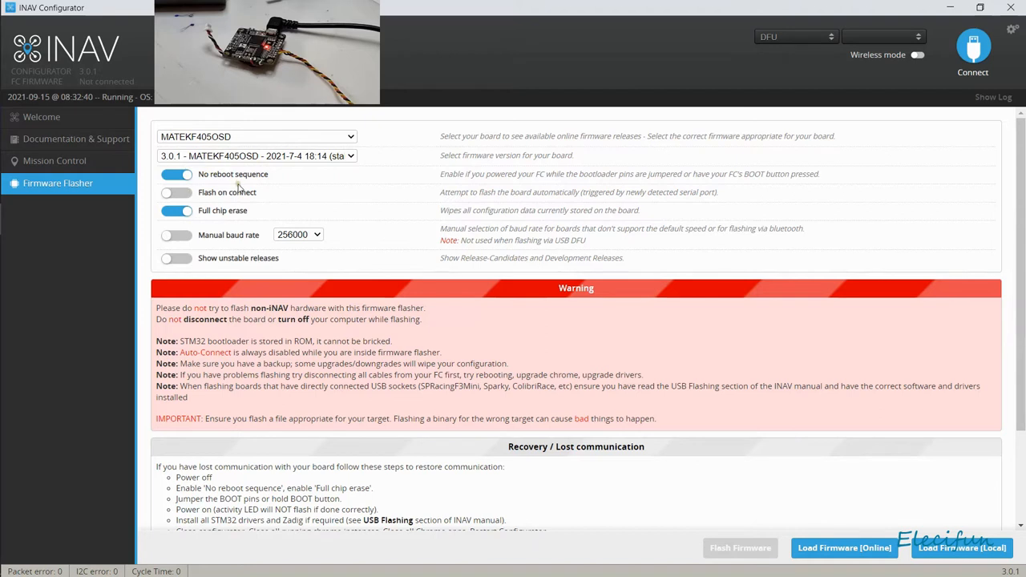
mouse_move(632, 407)
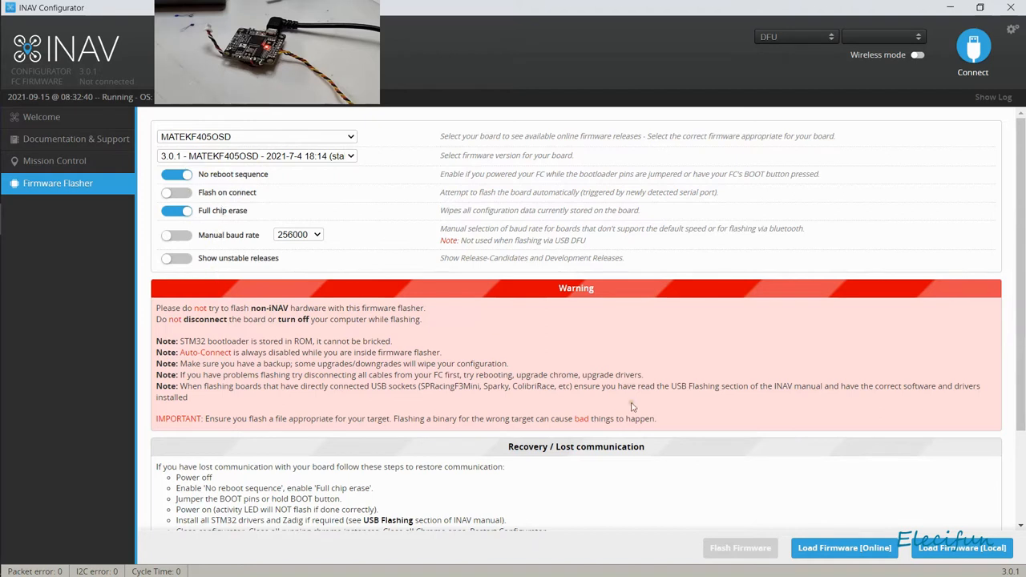
mouse_move(843, 548)
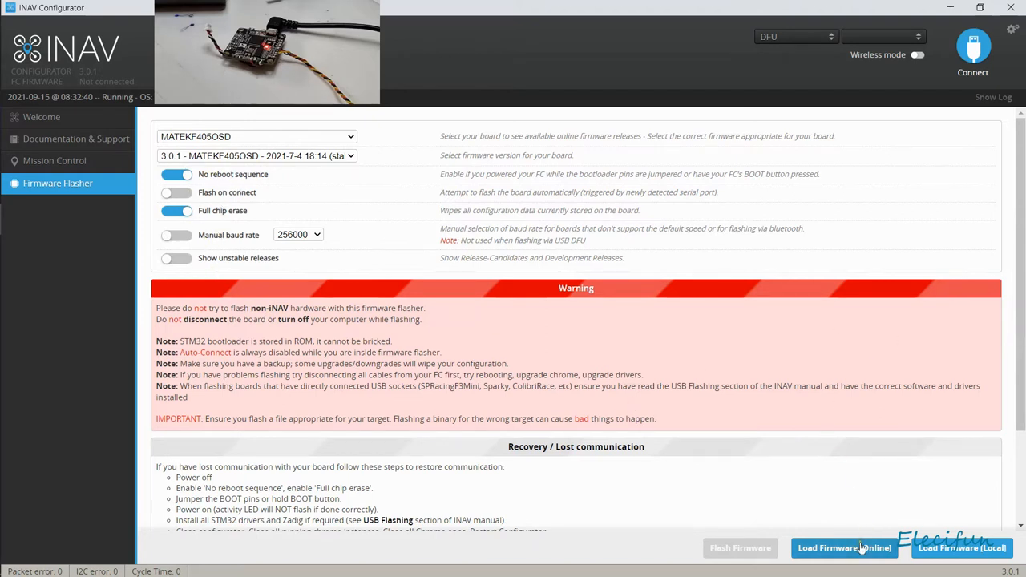
Load the 3.0.1 MATEKF405OSD firmware online and read through its release notes
left_click(844, 548)
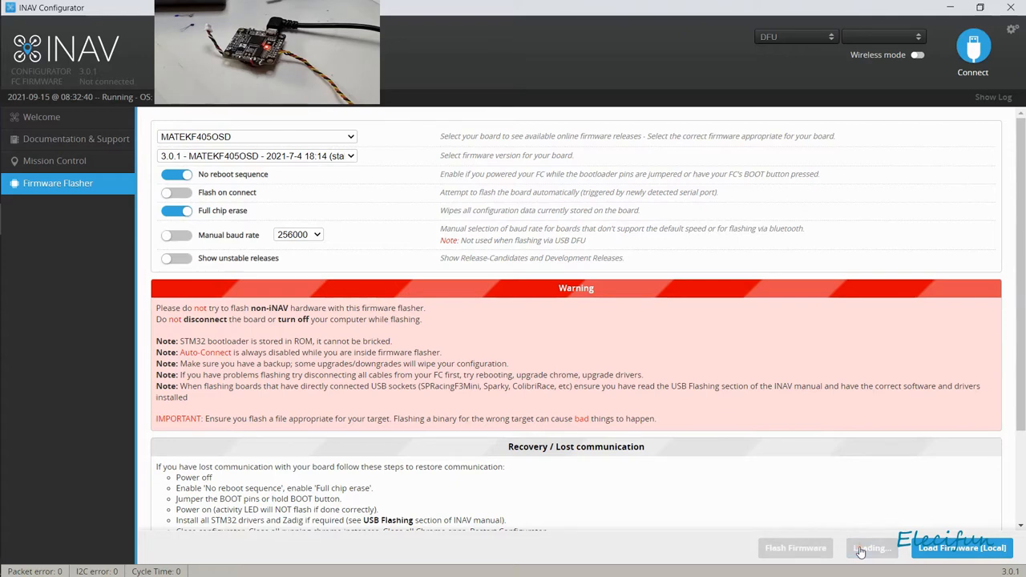
left_click(872, 548)
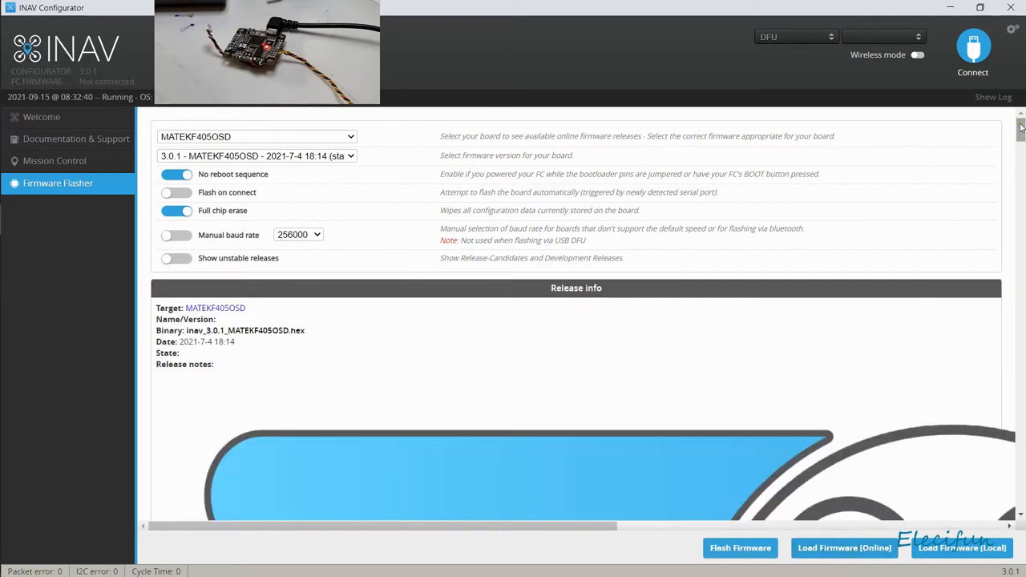
scroll("down", 3)
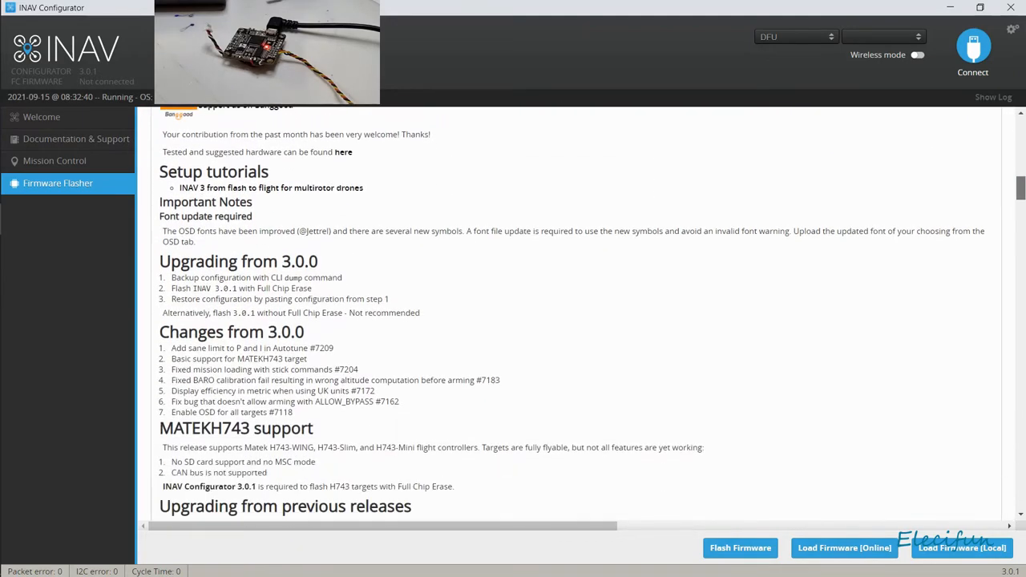
scroll("down", 3)
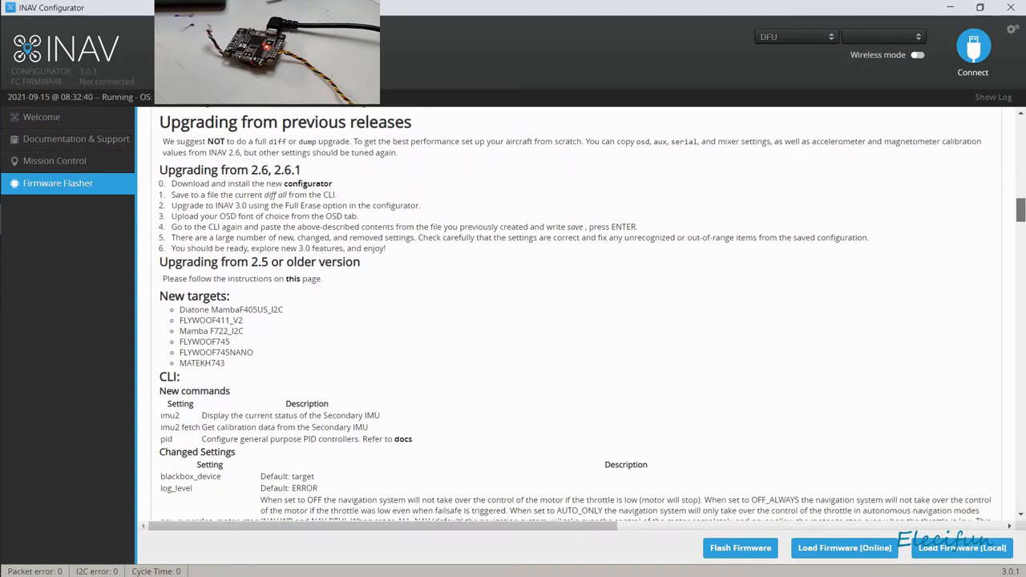
scroll("down", 3)
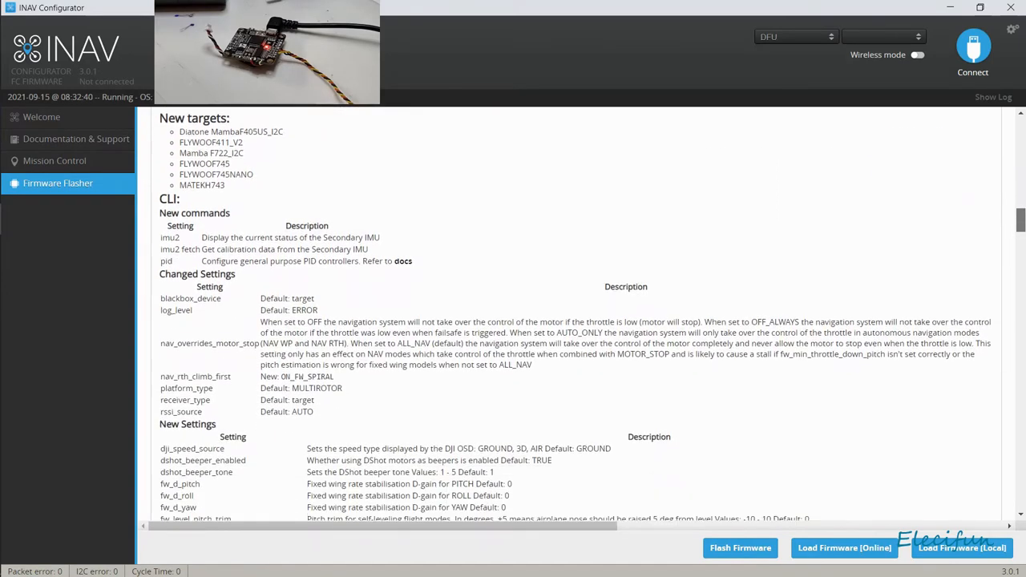
scroll("down", 3)
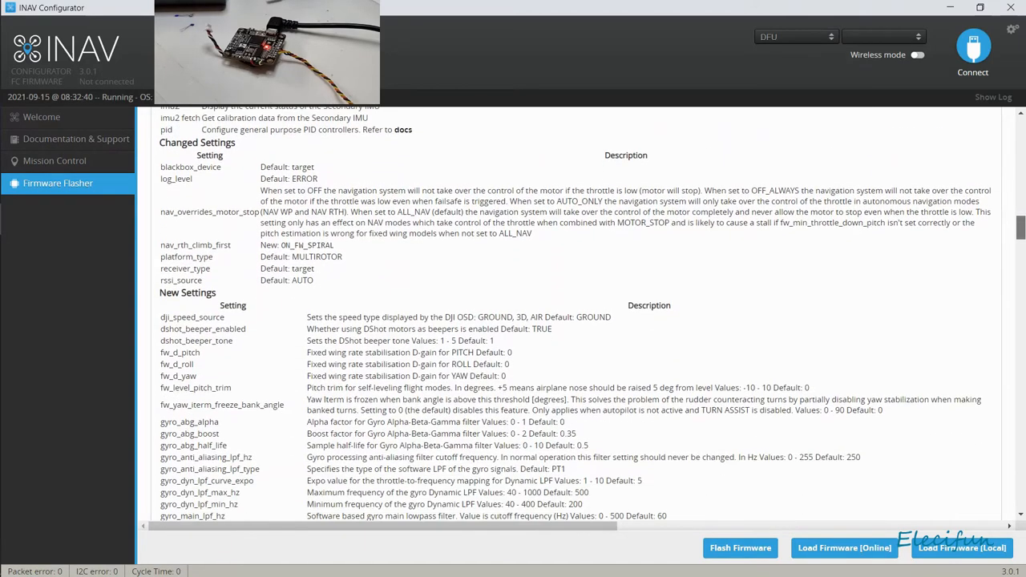
scroll("down", 3)
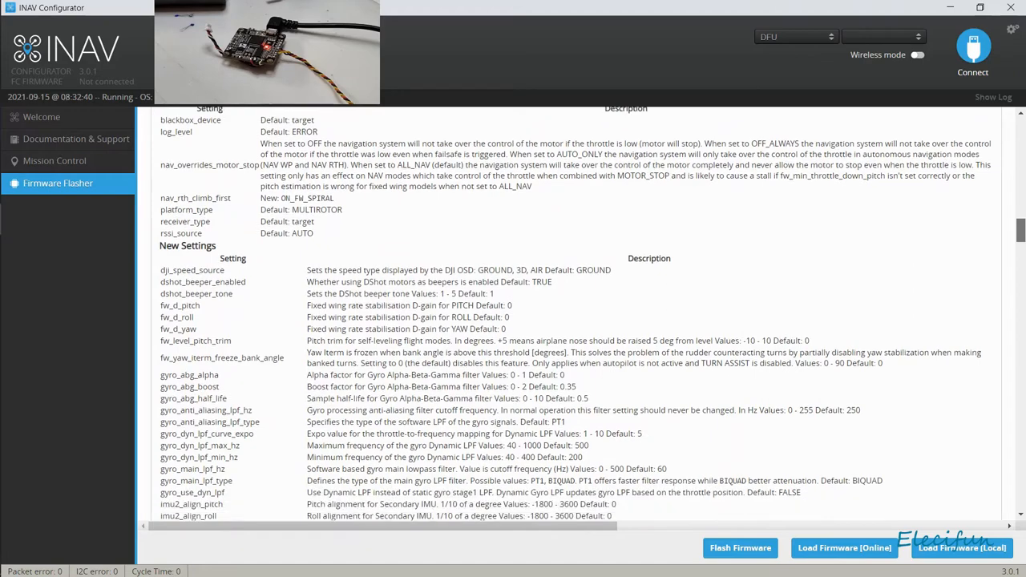
scroll("down", 3)
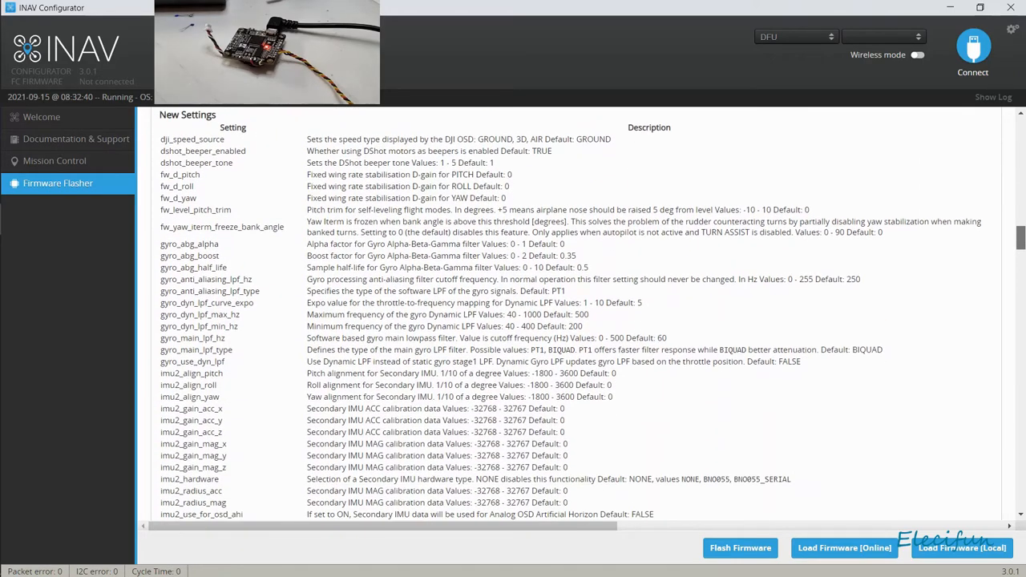
scroll("down", 3)
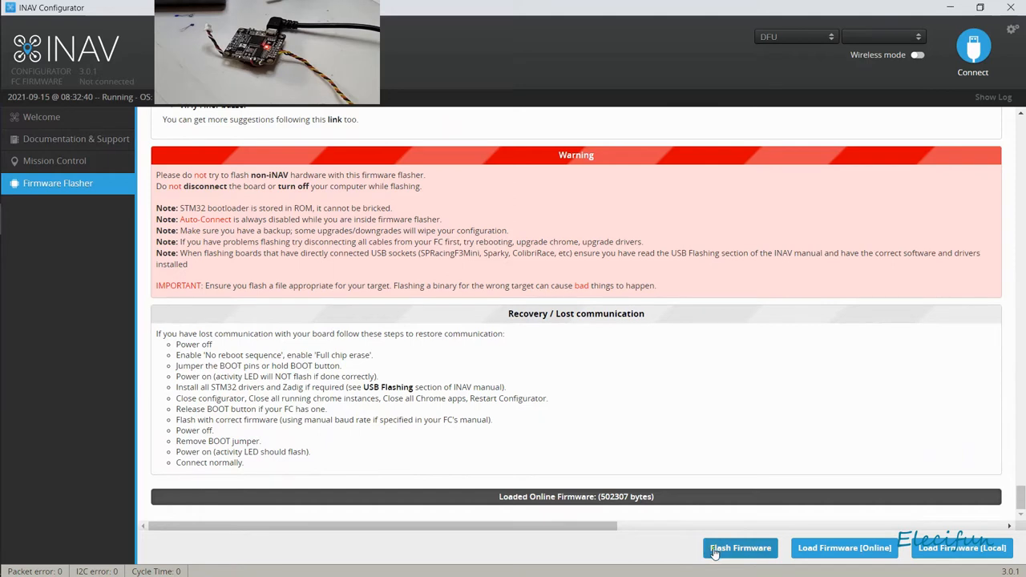
Flash the loaded 3.0.1 firmware to the board until programming reports successful
left_click(741, 549)
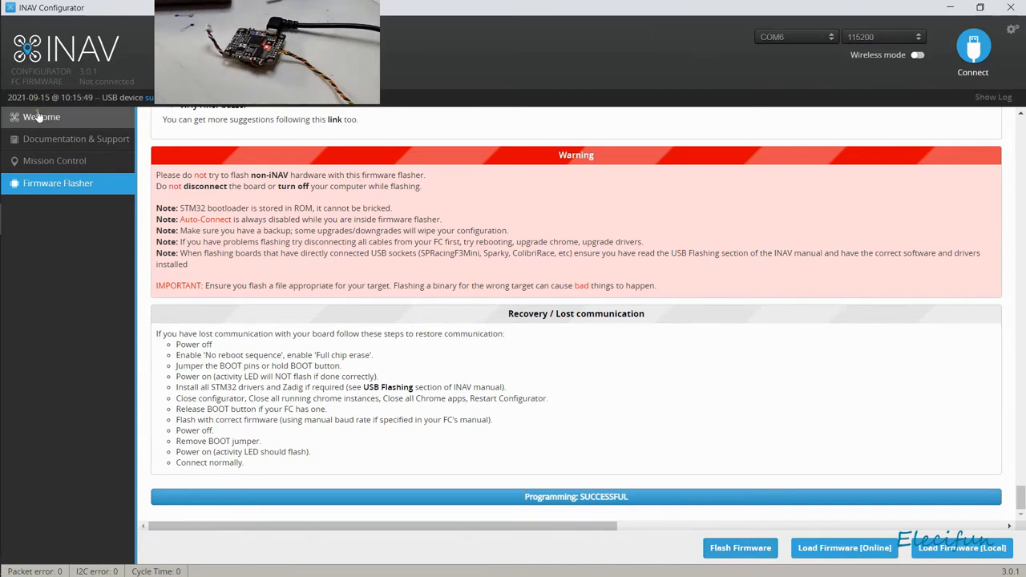
Return to the Welcome page and connect to the freshly flashed flight controller
left_click(41, 115)
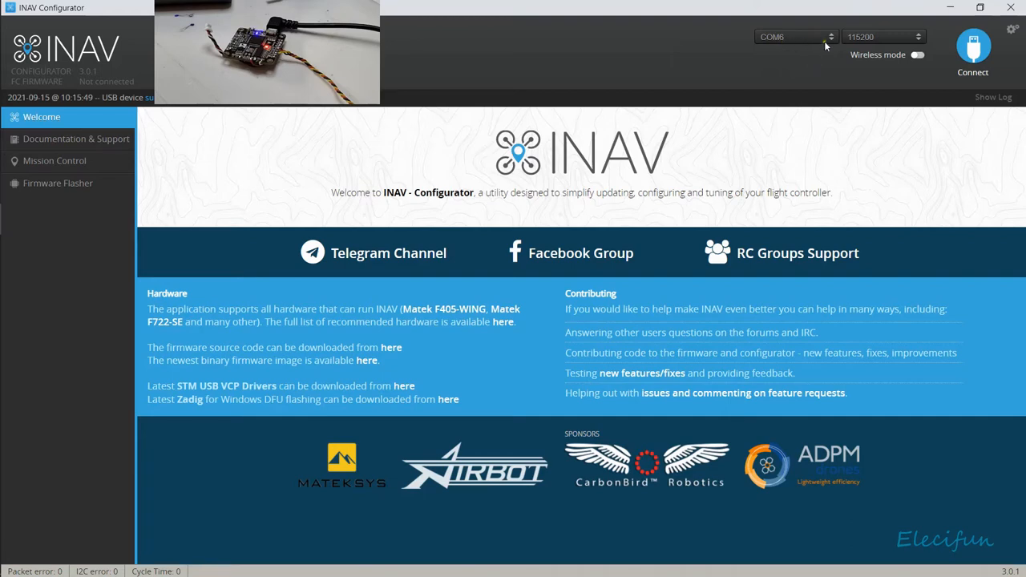
mouse_move(866, 46)
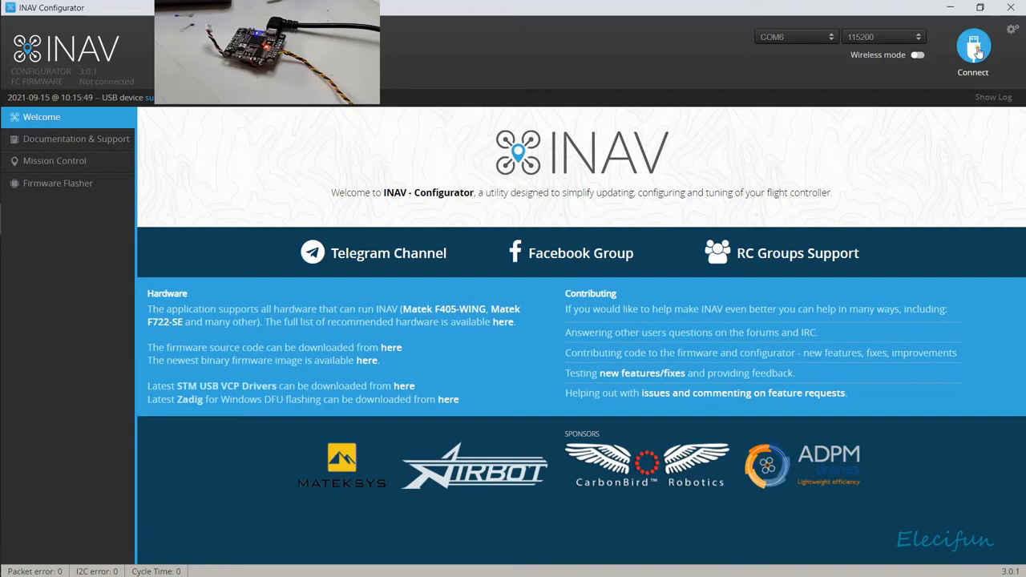
left_click(971, 45)
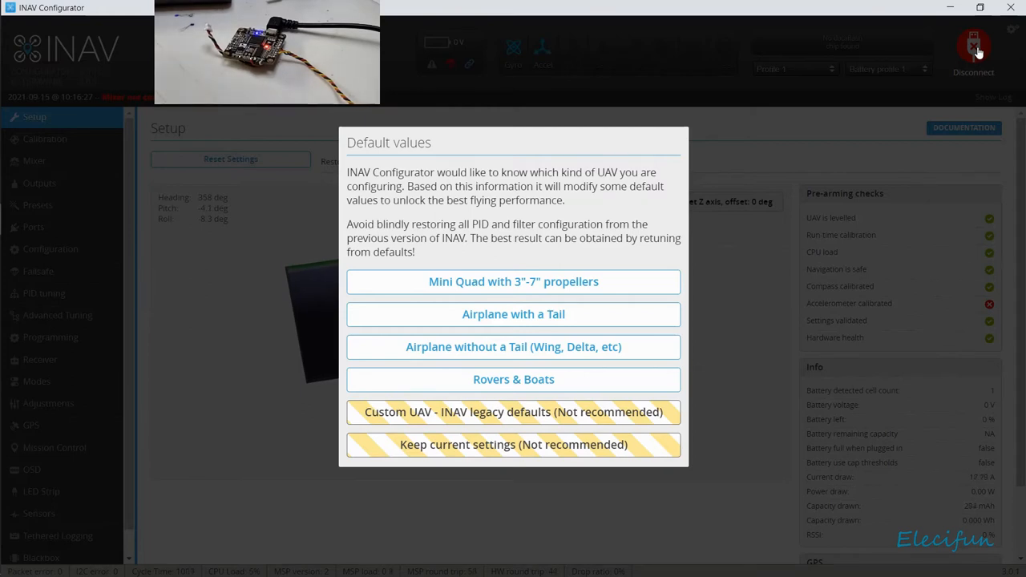
mouse_move(513, 283)
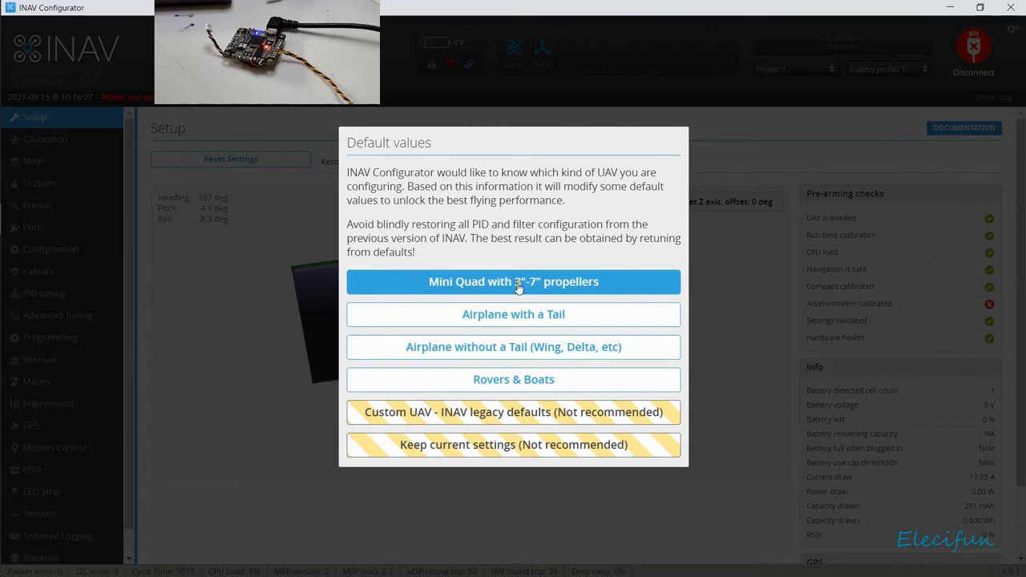
Apply the Mini Quad 3"-7" propeller defaults, reconnect, and go to the Calibration page
left_click(513, 282)
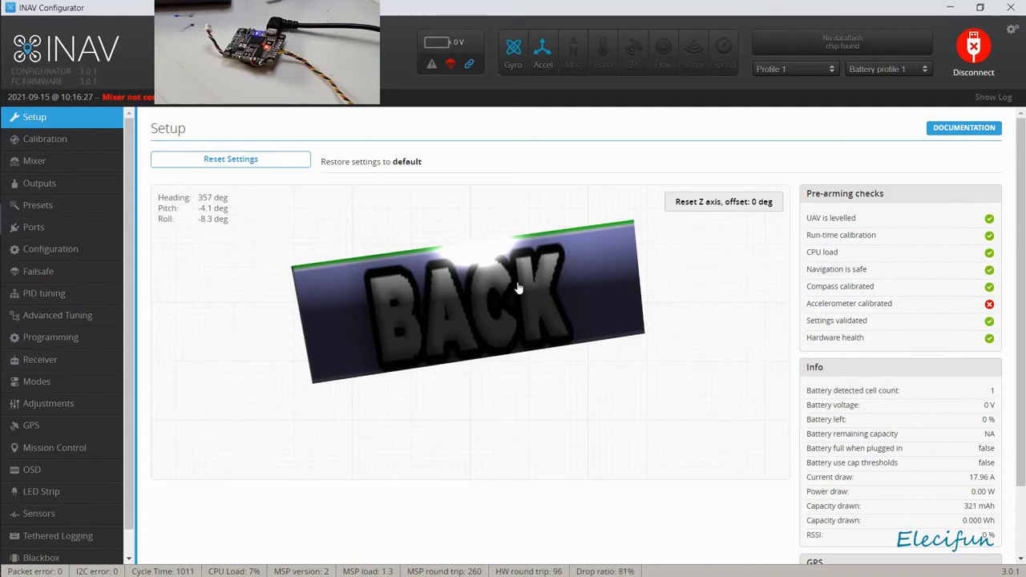
left_click(973, 50)
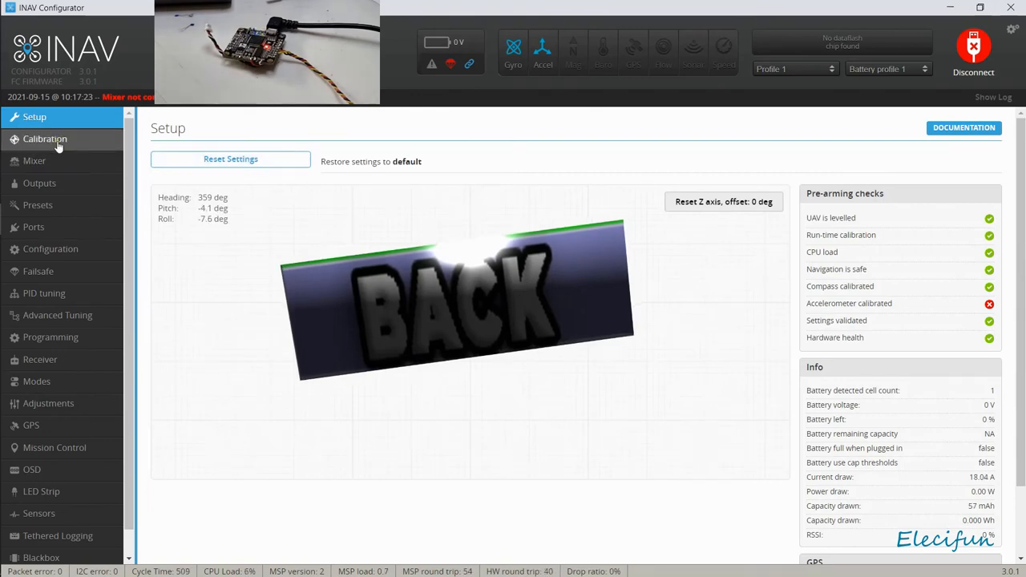
left_click(45, 137)
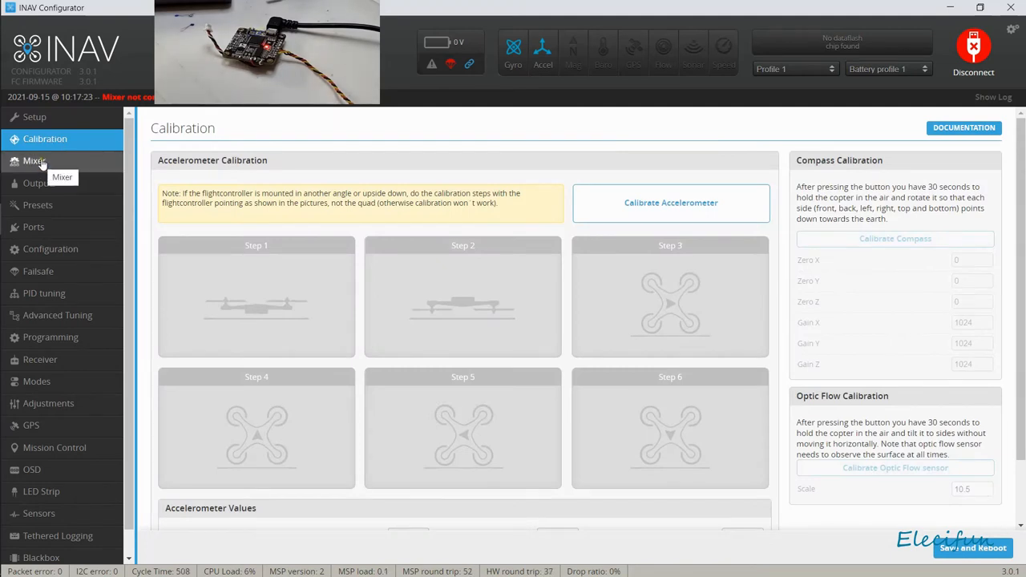
Load and apply the Quad X mixer preset, save with reboot, and reconnect to the board
left_click(35, 160)
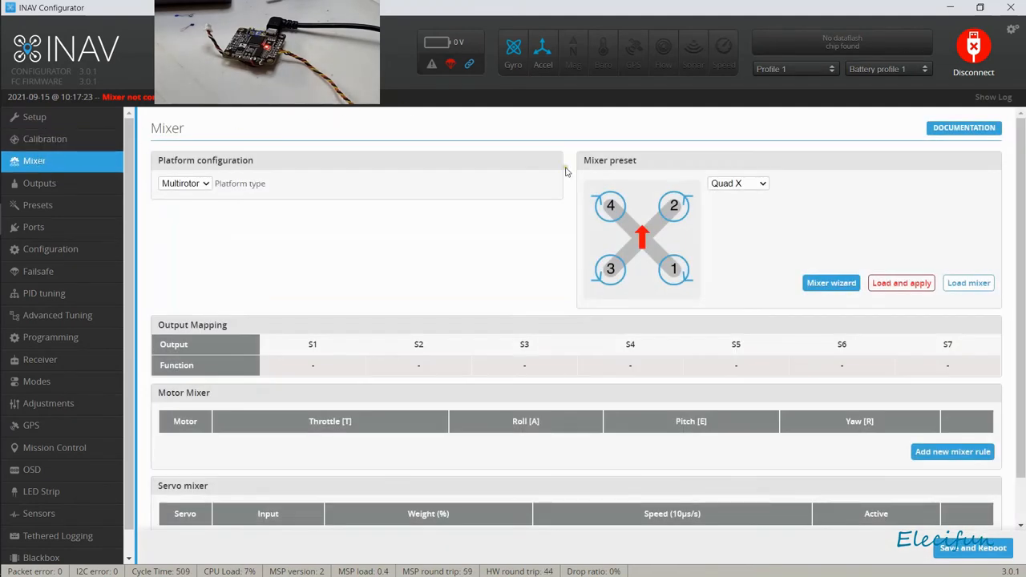
mouse_move(786, 209)
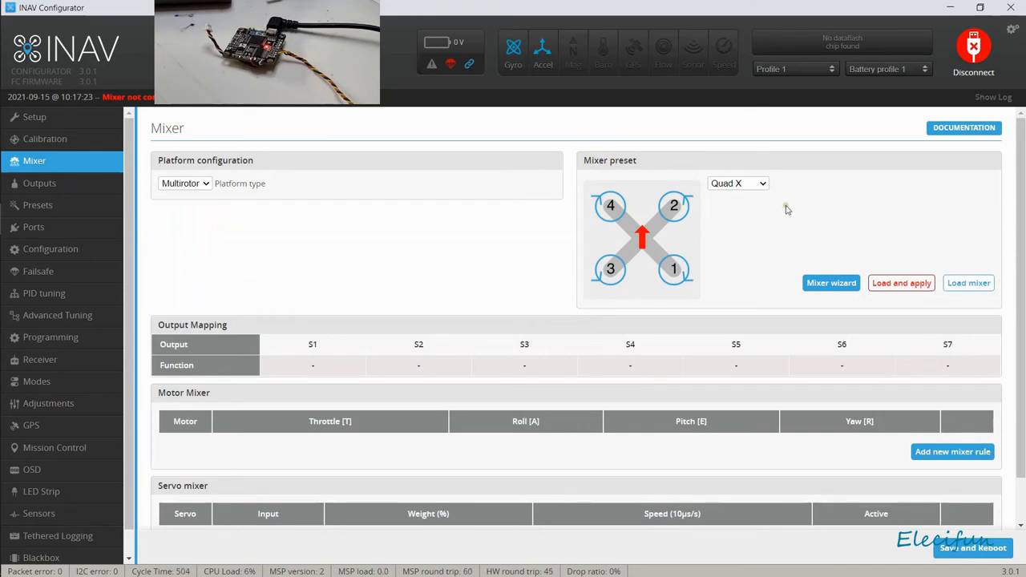
mouse_move(229, 189)
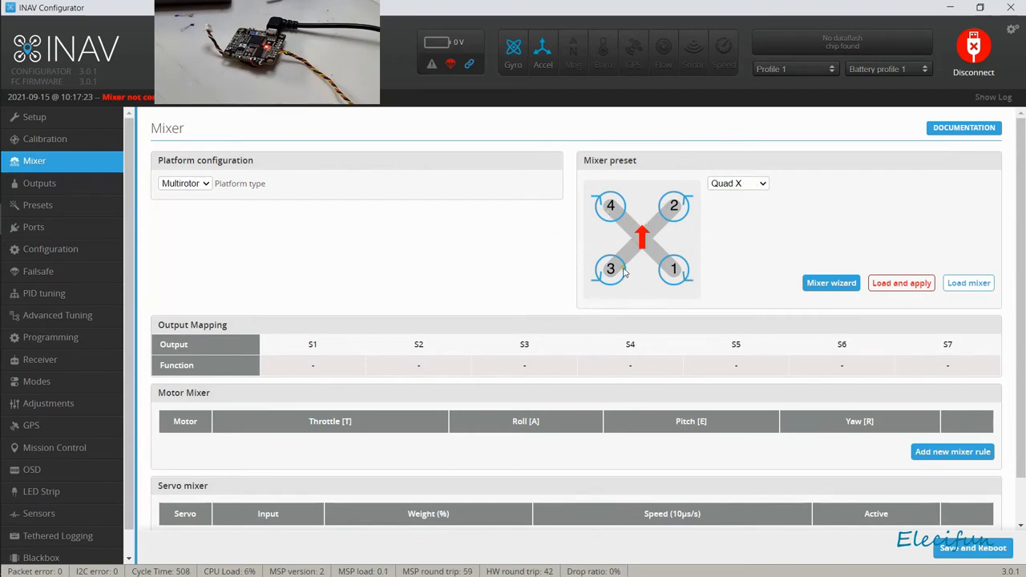
mouse_move(750, 272)
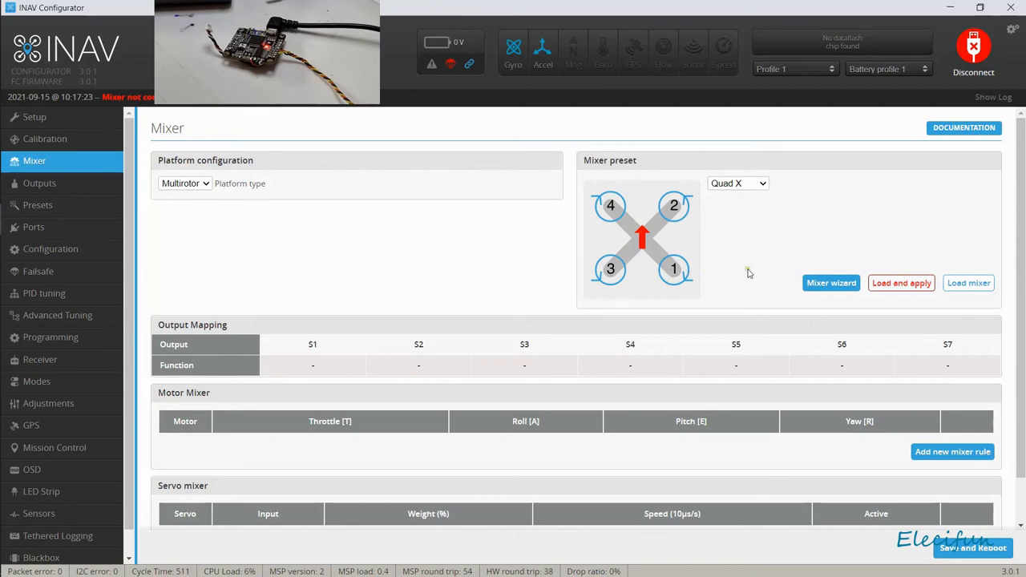
left_click(901, 283)
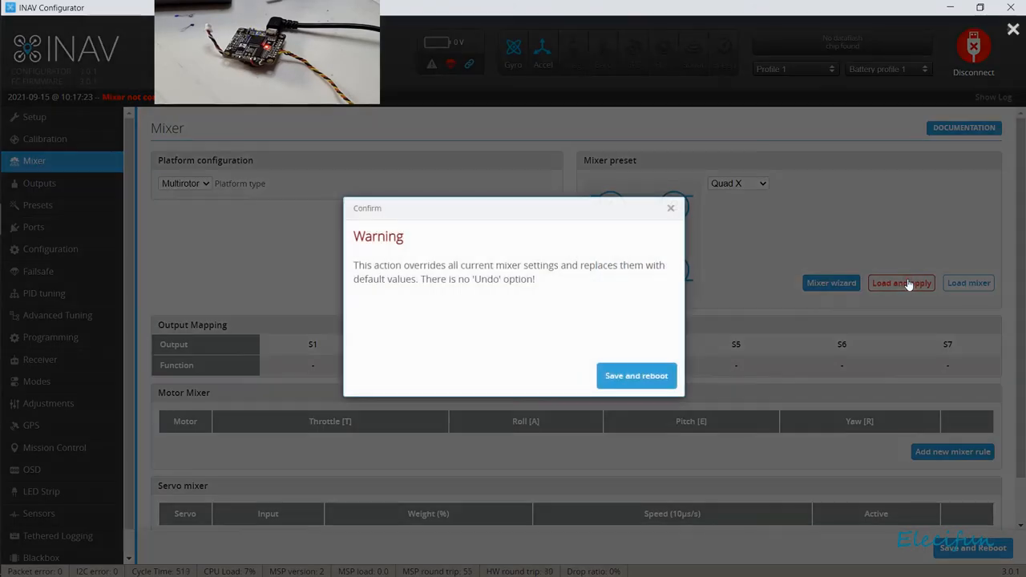
mouse_move(596, 384)
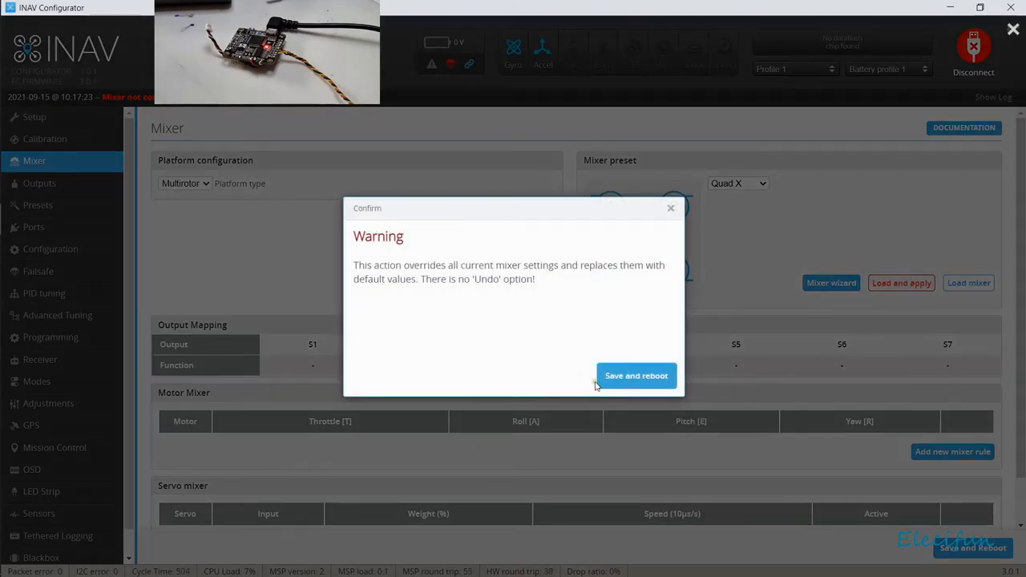
left_click(635, 375)
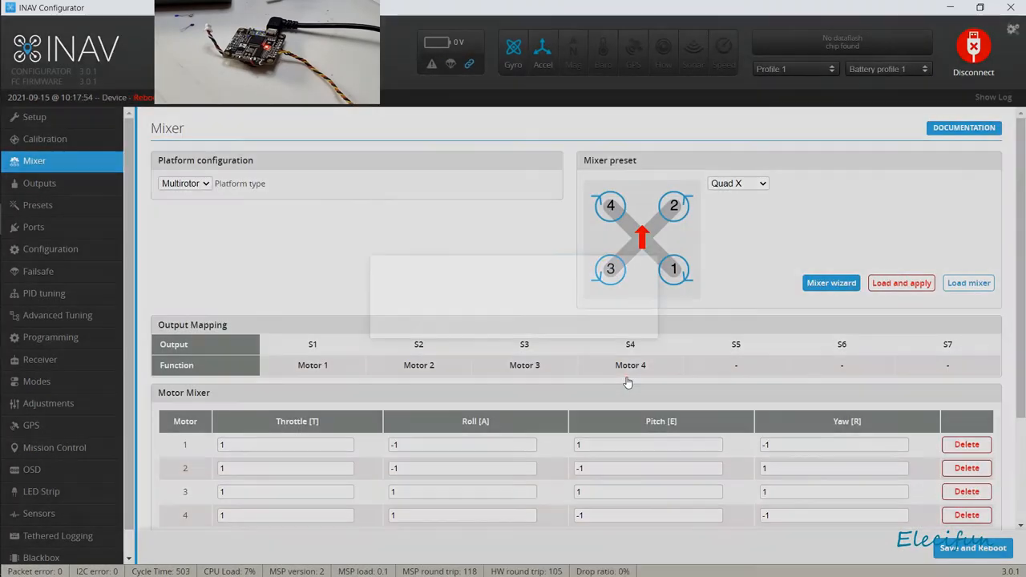
left_click(973, 49)
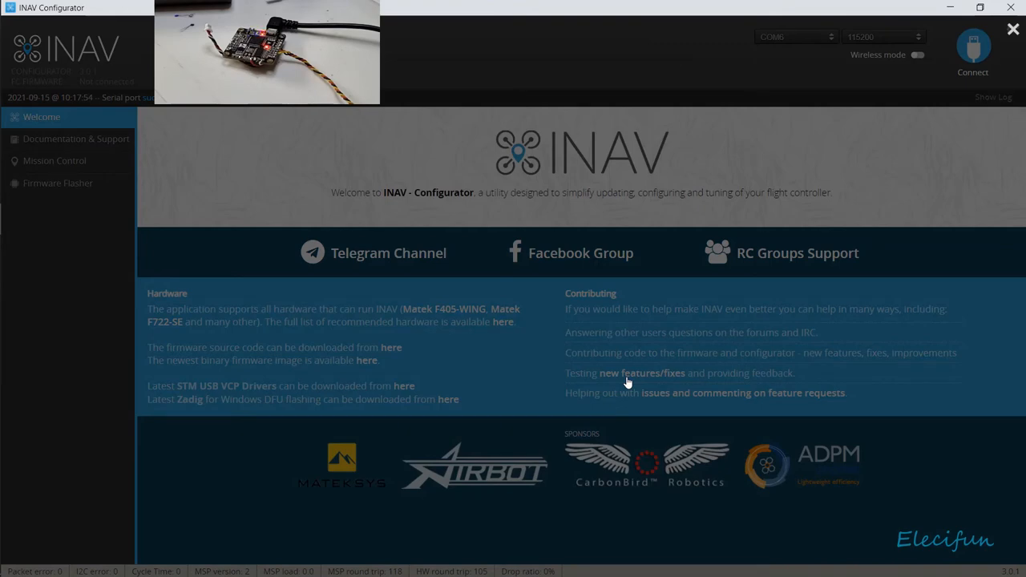
left_click(972, 48)
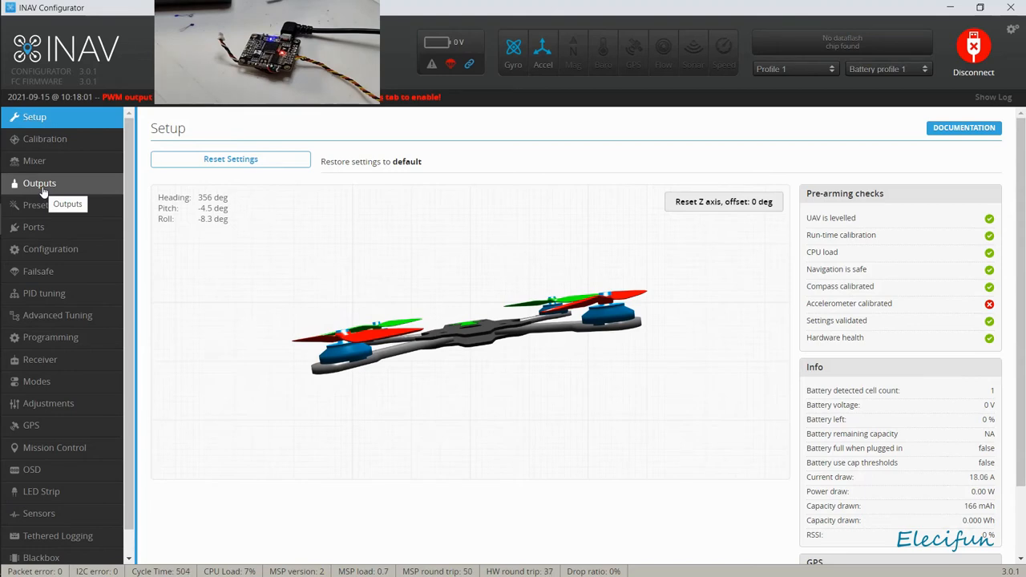
Review the Outputs settings, then move on to the Presets page
left_click(38, 182)
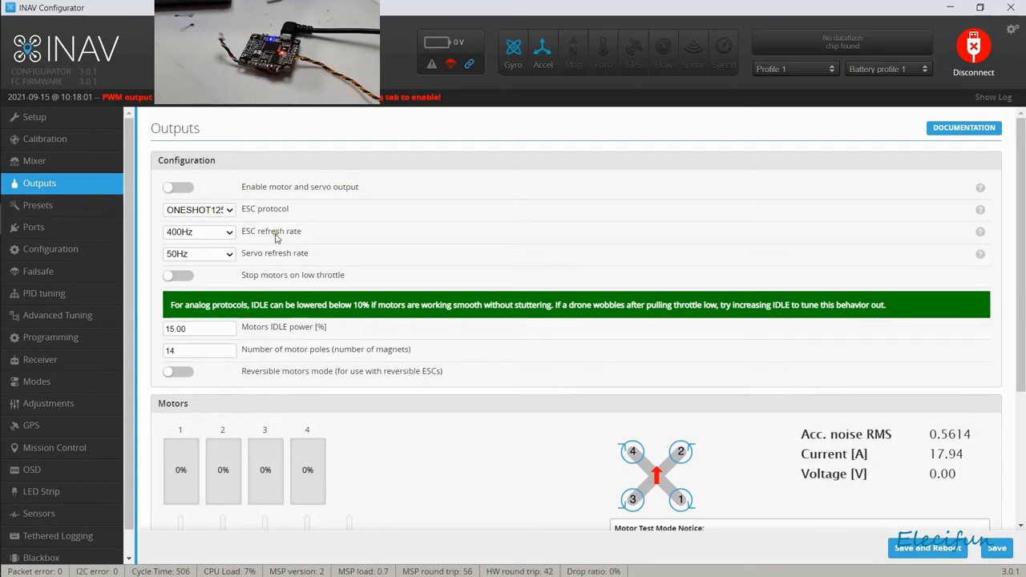
left_click(39, 205)
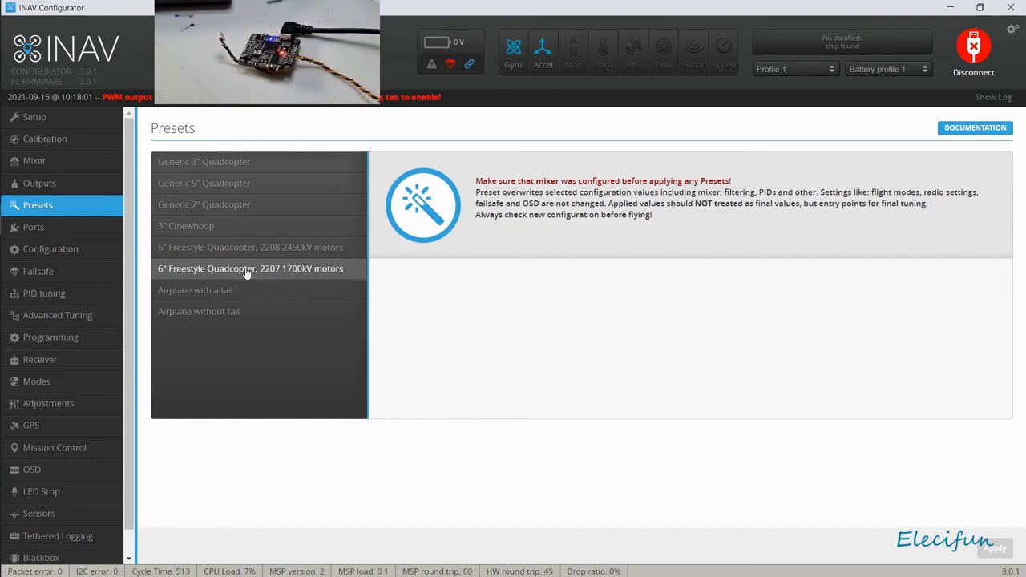
Apply the 6" Freestyle Quadcopter 2207 1700kV preset with save and reboot, then reconnect
left_click(250, 270)
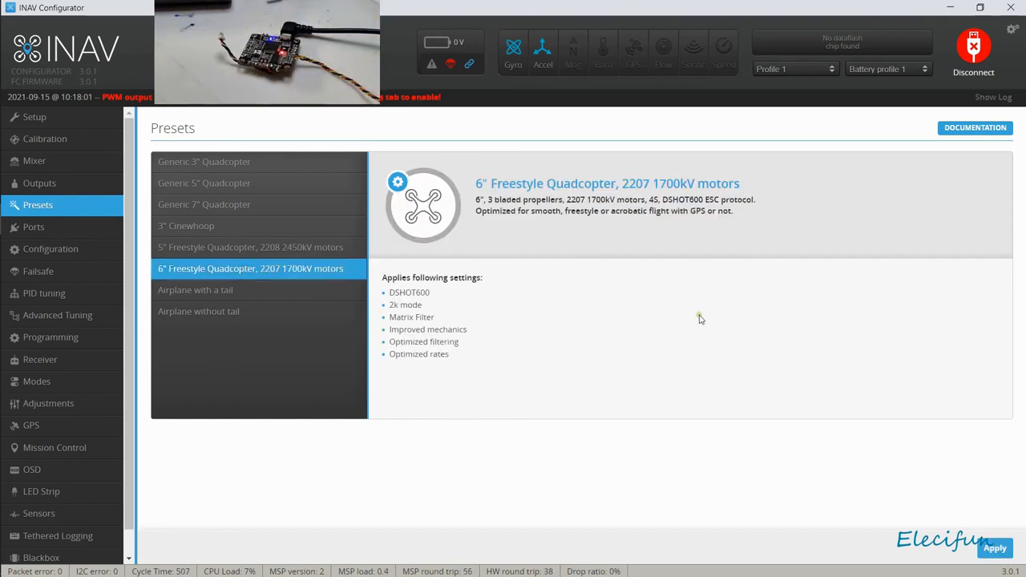
mouse_move(449, 301)
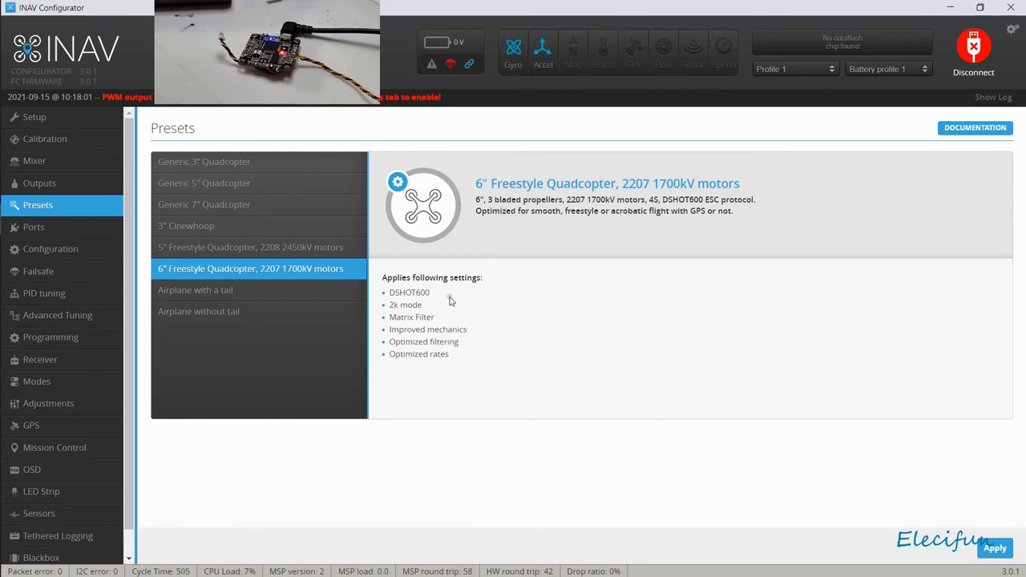
mouse_move(661, 379)
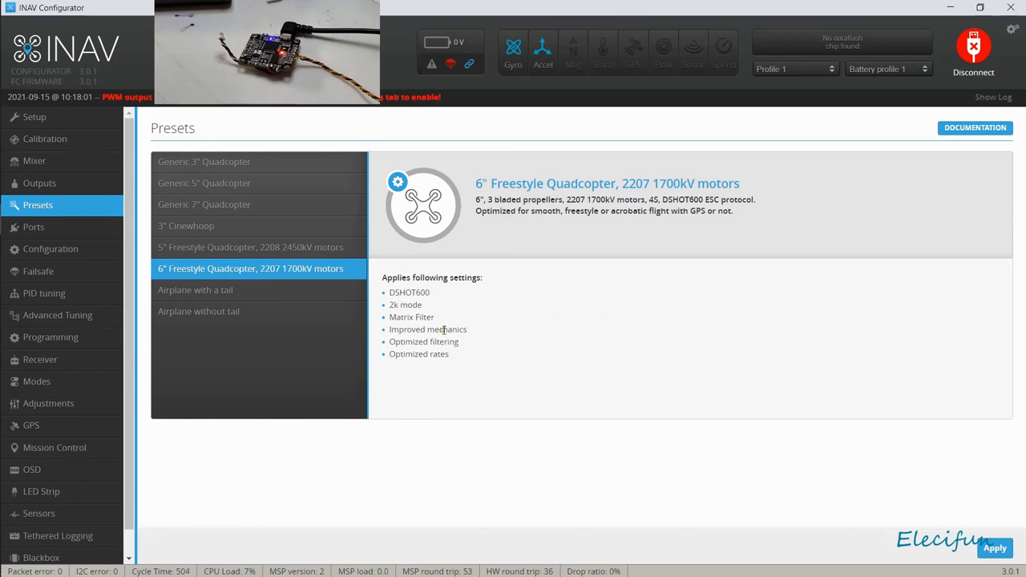
mouse_move(584, 433)
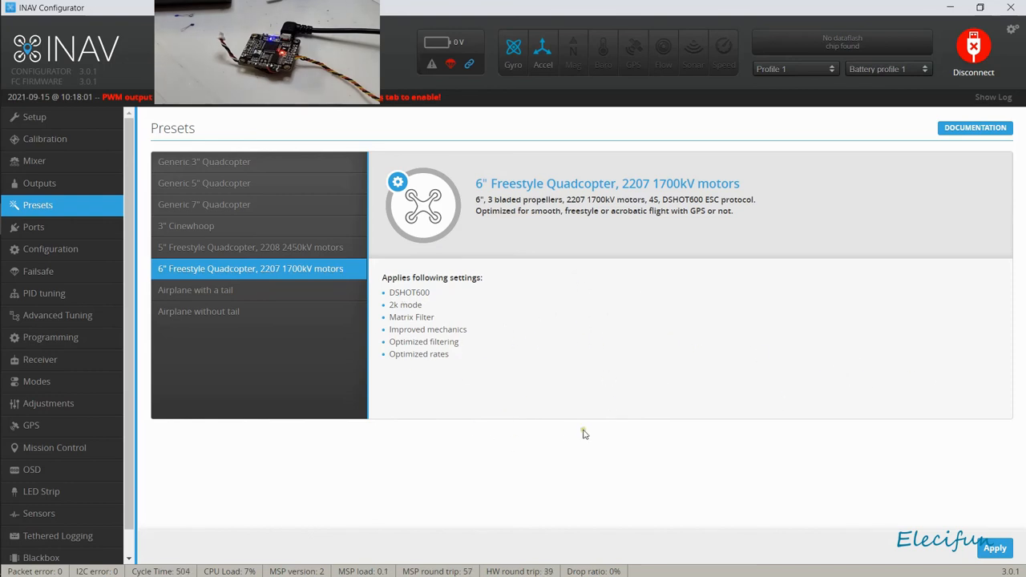
mouse_move(892, 524)
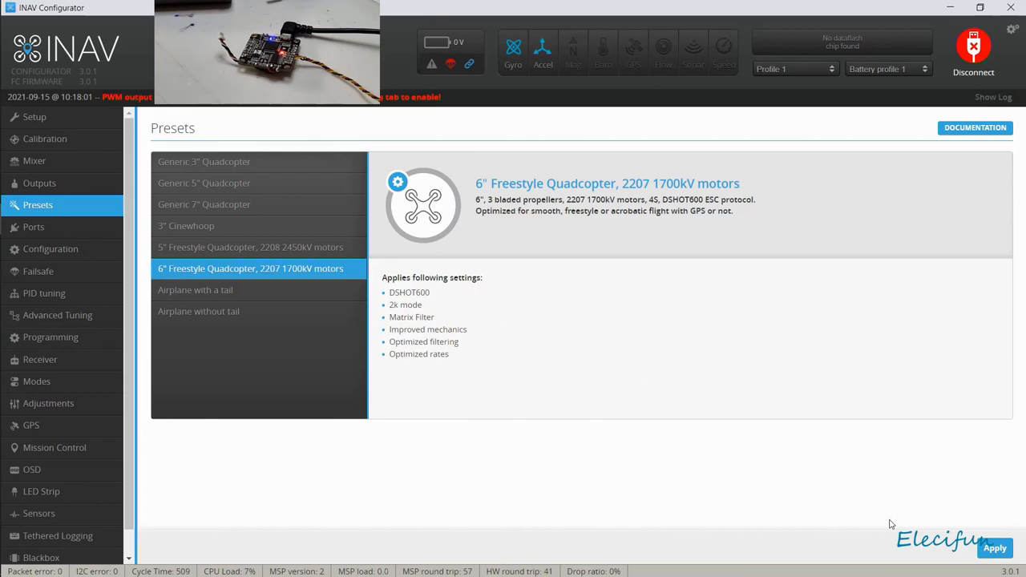
left_click(994, 548)
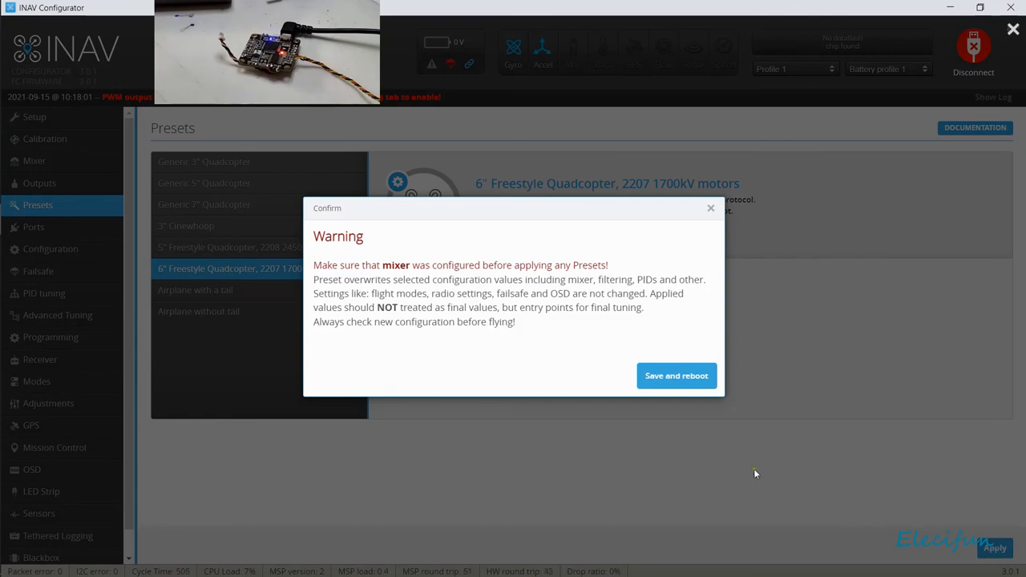
mouse_move(677, 375)
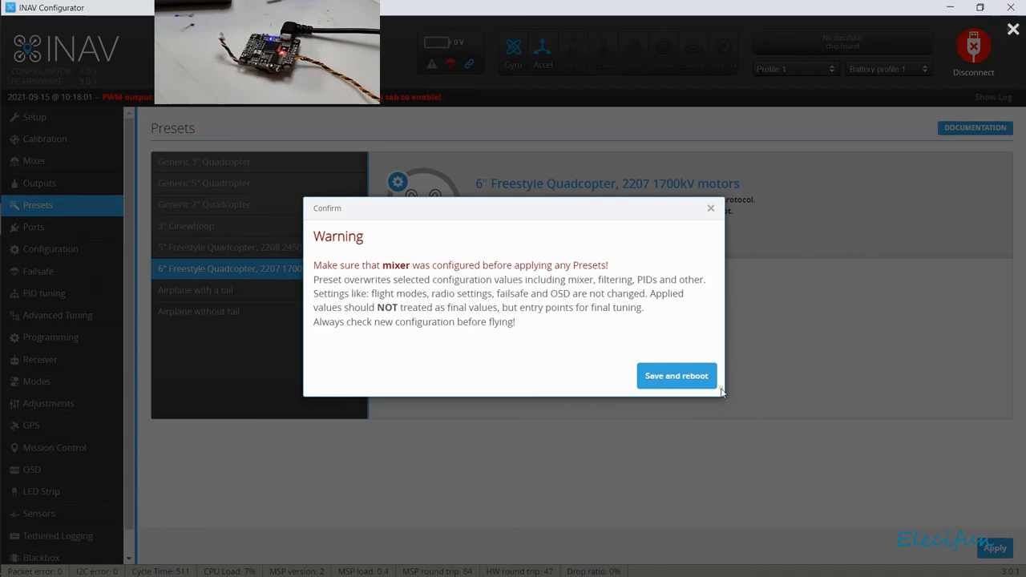
left_click(677, 376)
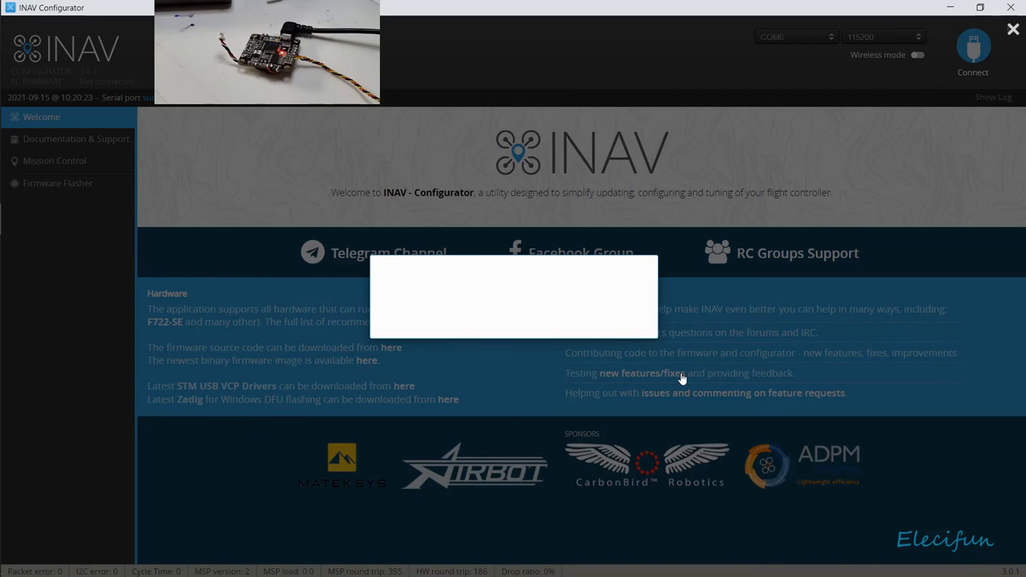
left_click(972, 48)
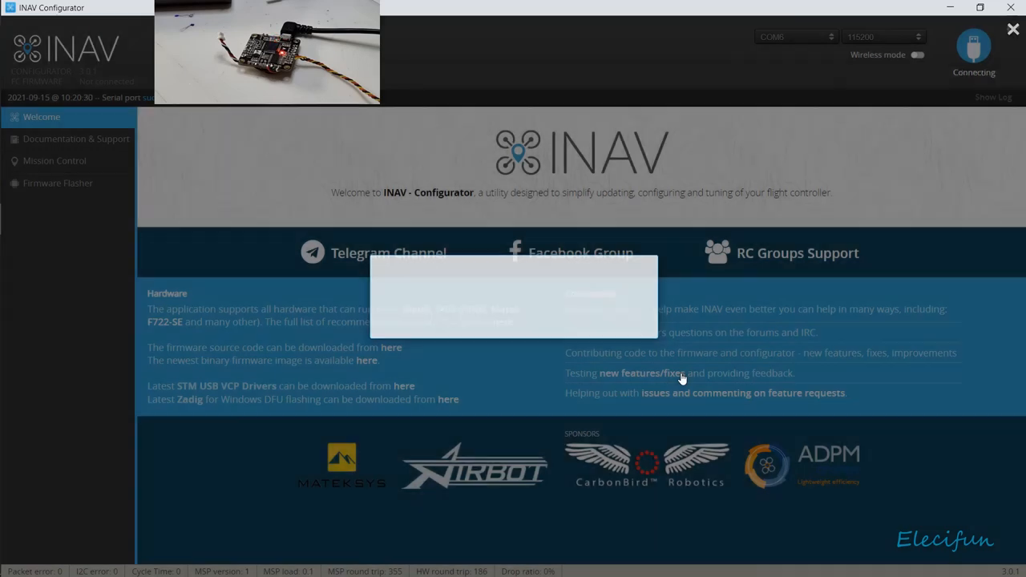
left_click(975, 48)
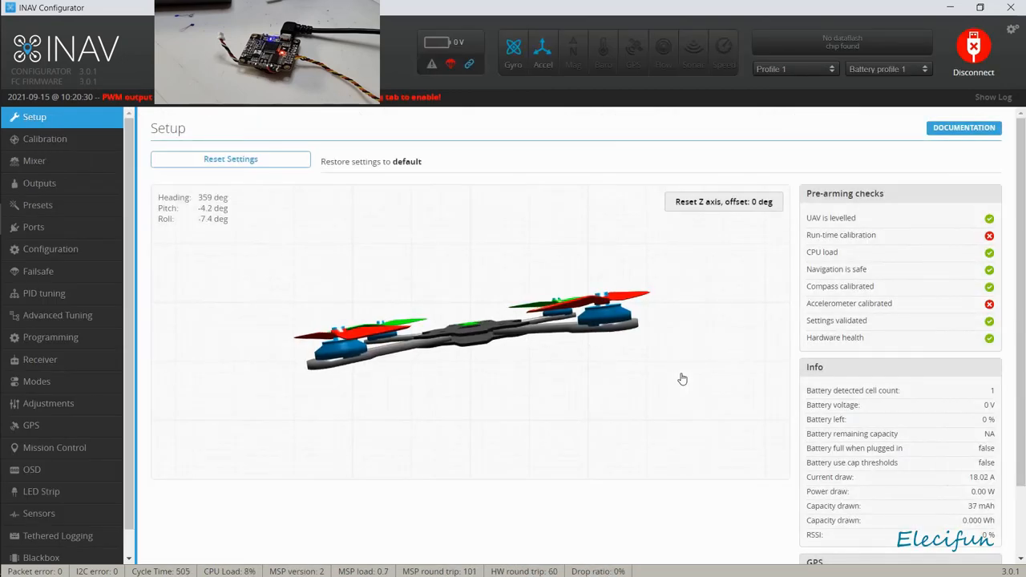